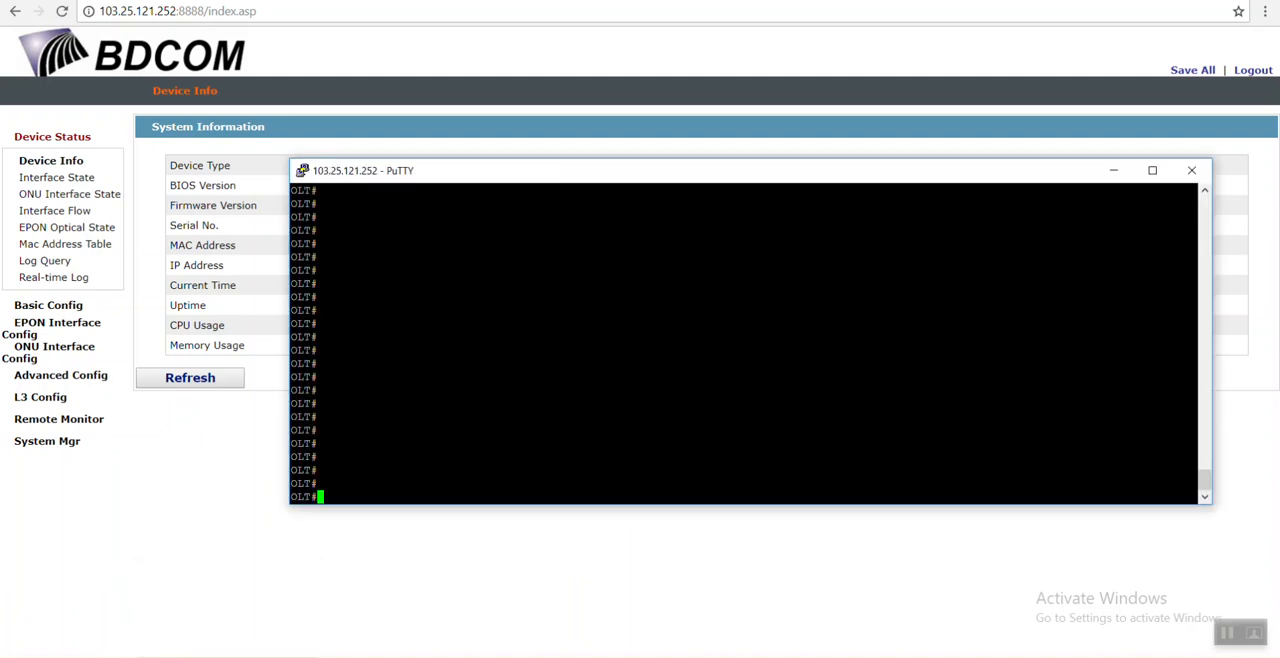
pyautogui.moveTo(463, 476)
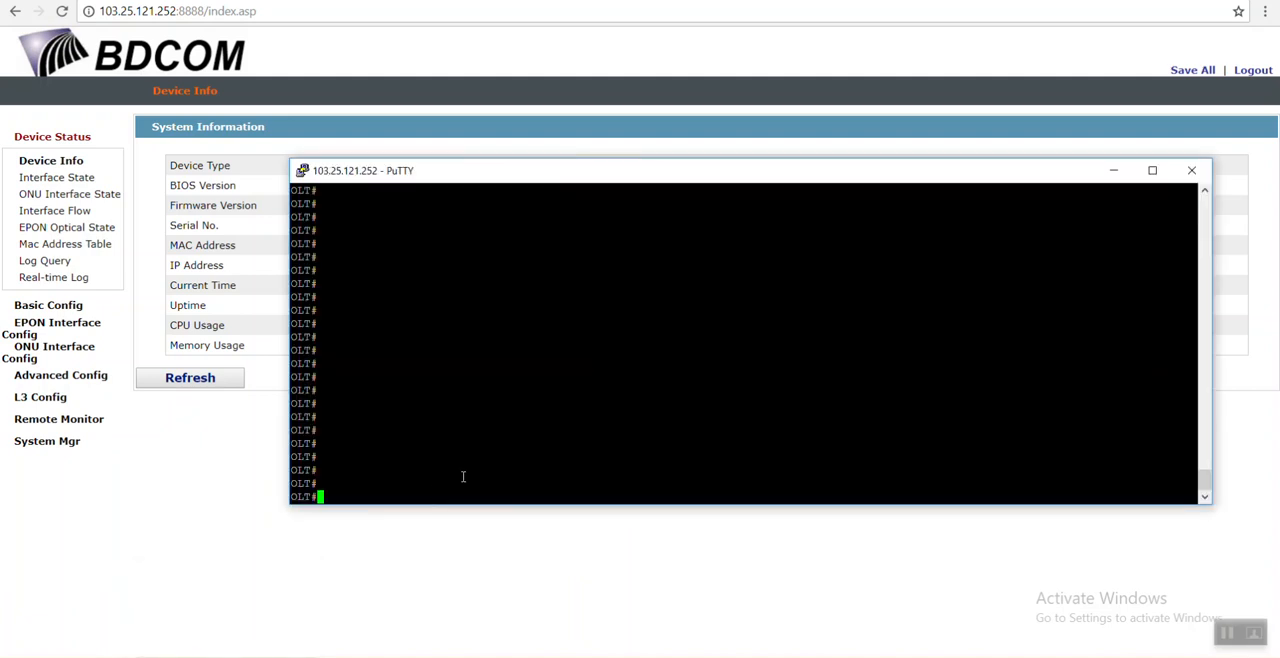
pyautogui.moveTo(445, 275)
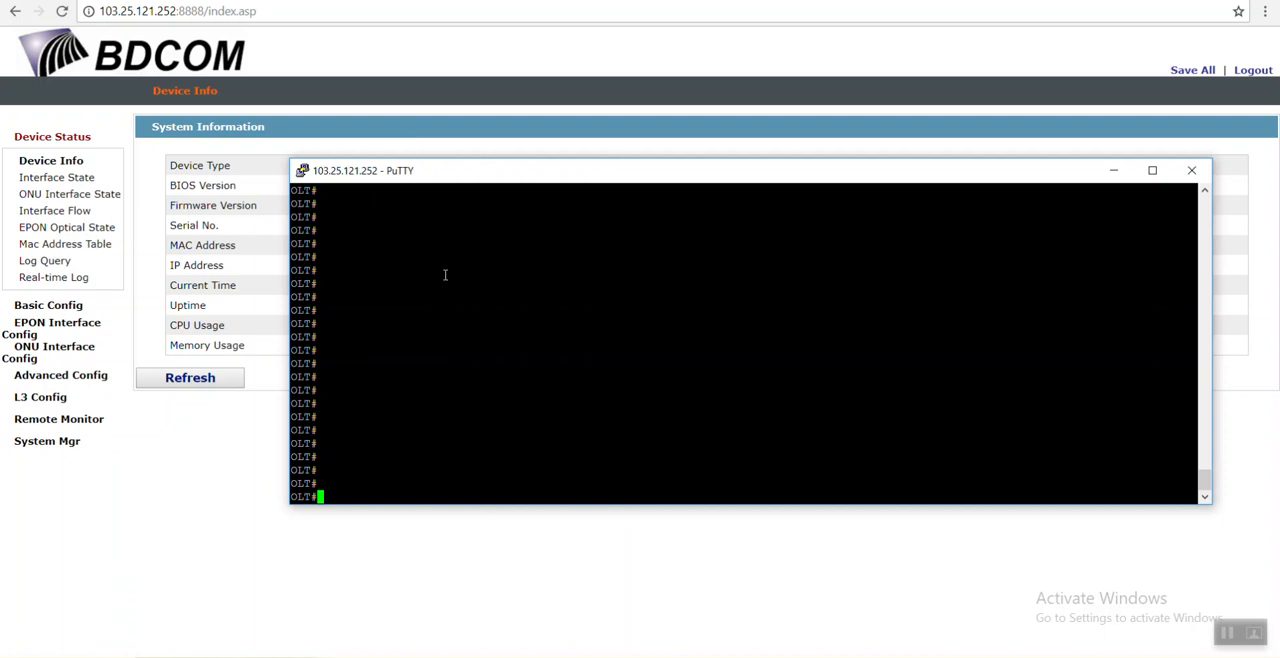
pyautogui.moveTo(491, 318)
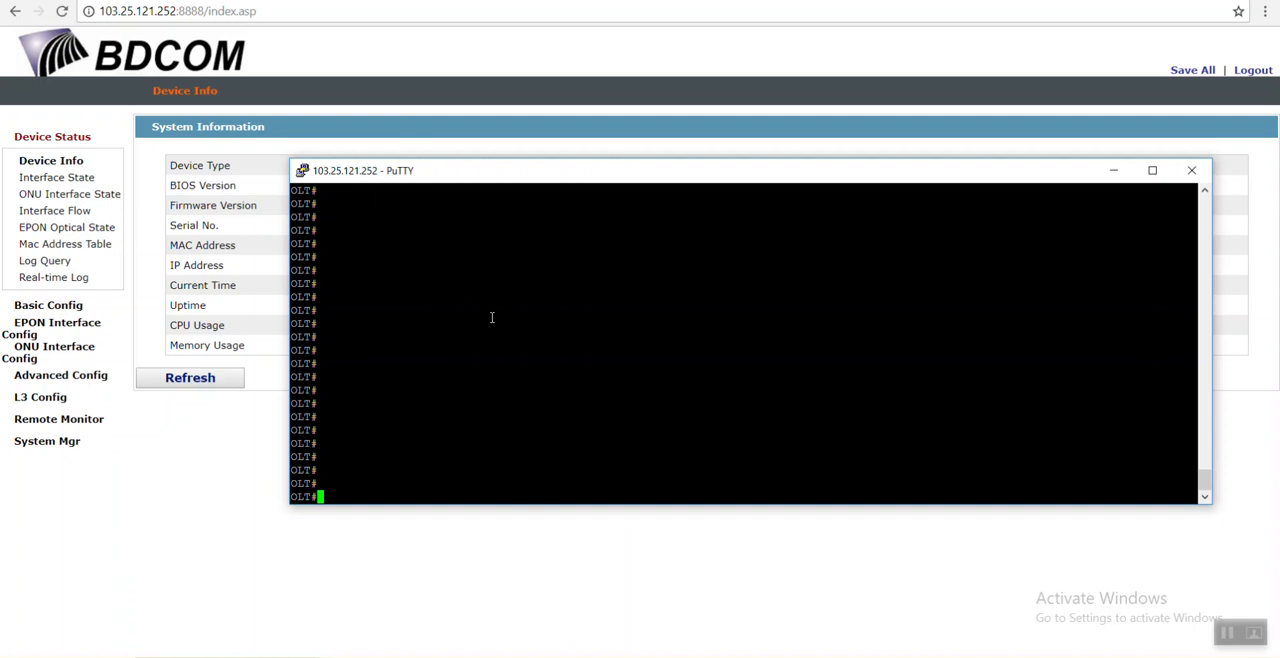
pyautogui.moveTo(521, 358)
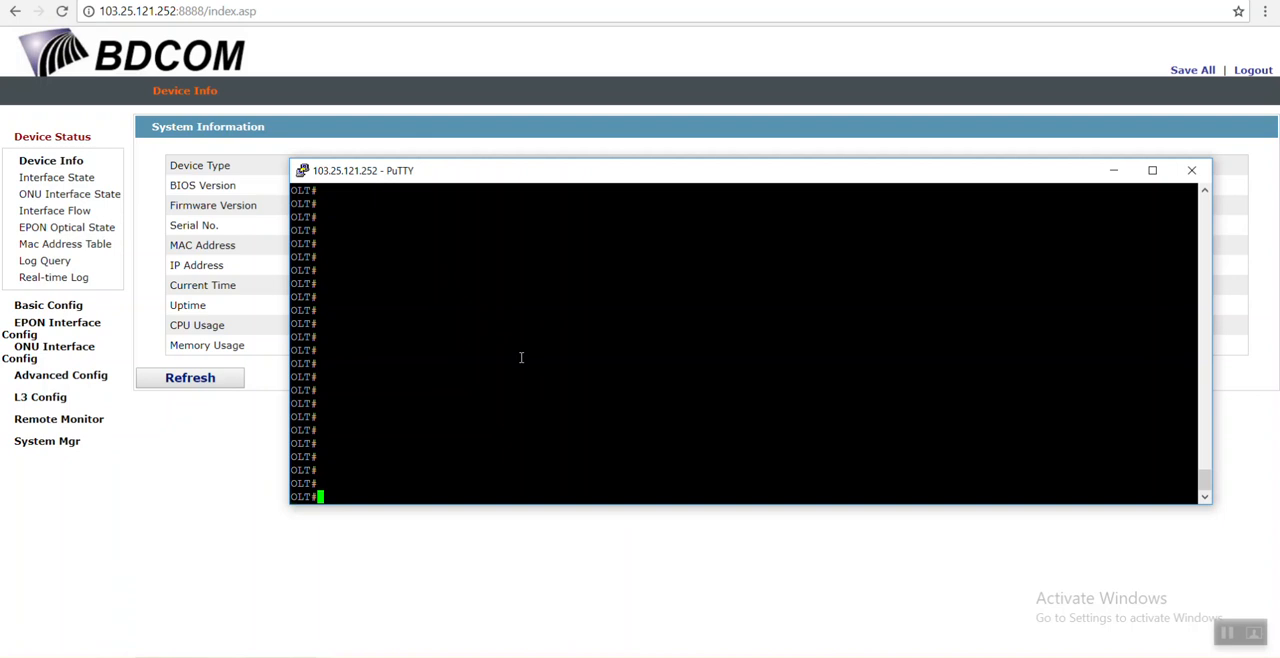
# Run 'show version' to display the OLT's software, hardware and uptime details.
pyautogui.write('show version')
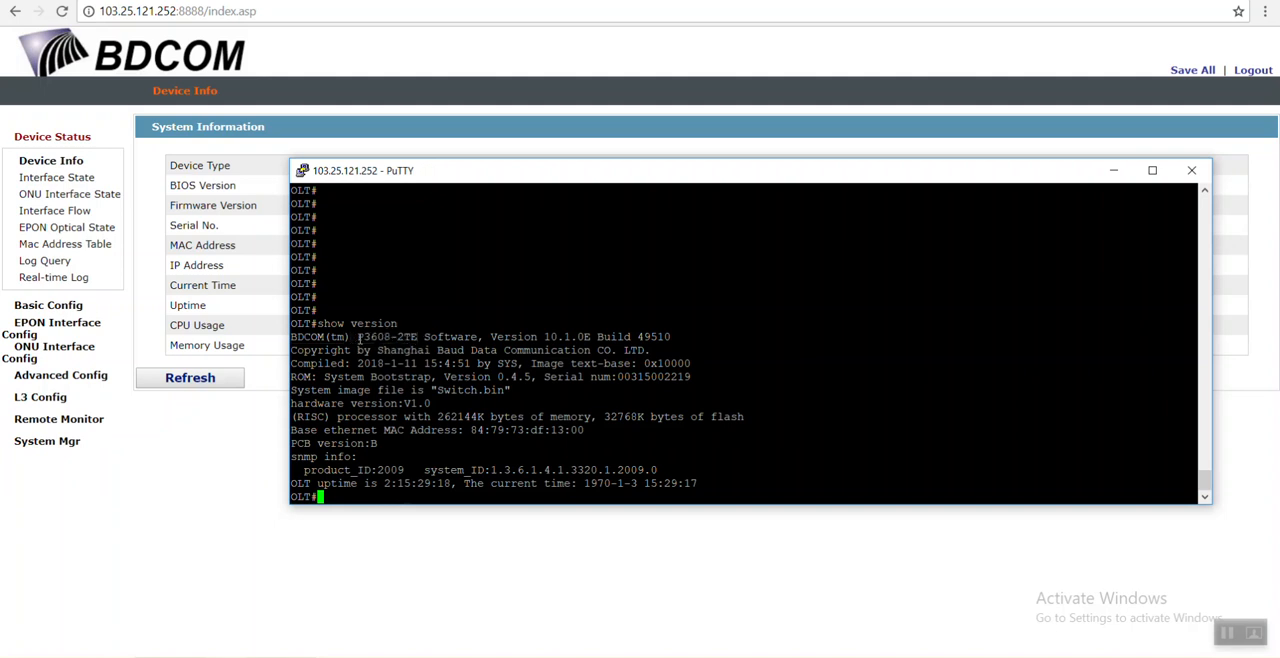
pyautogui.doubleClick(376, 336)
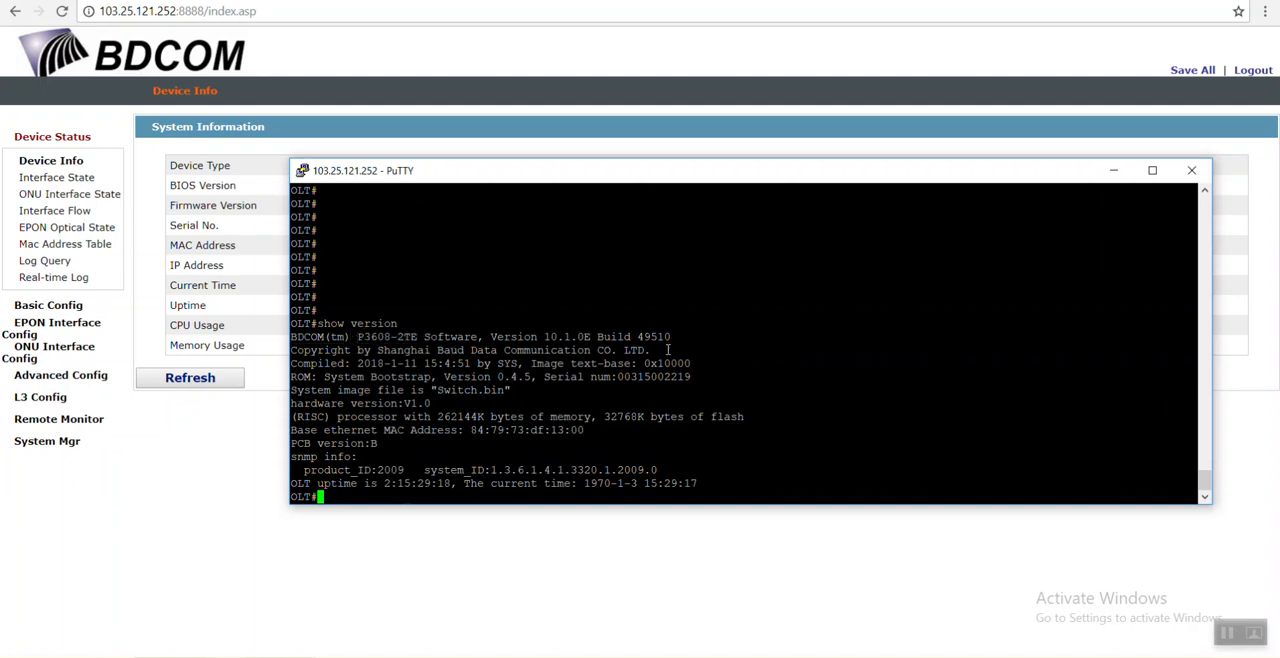
pyautogui.doubleClick(659, 336)
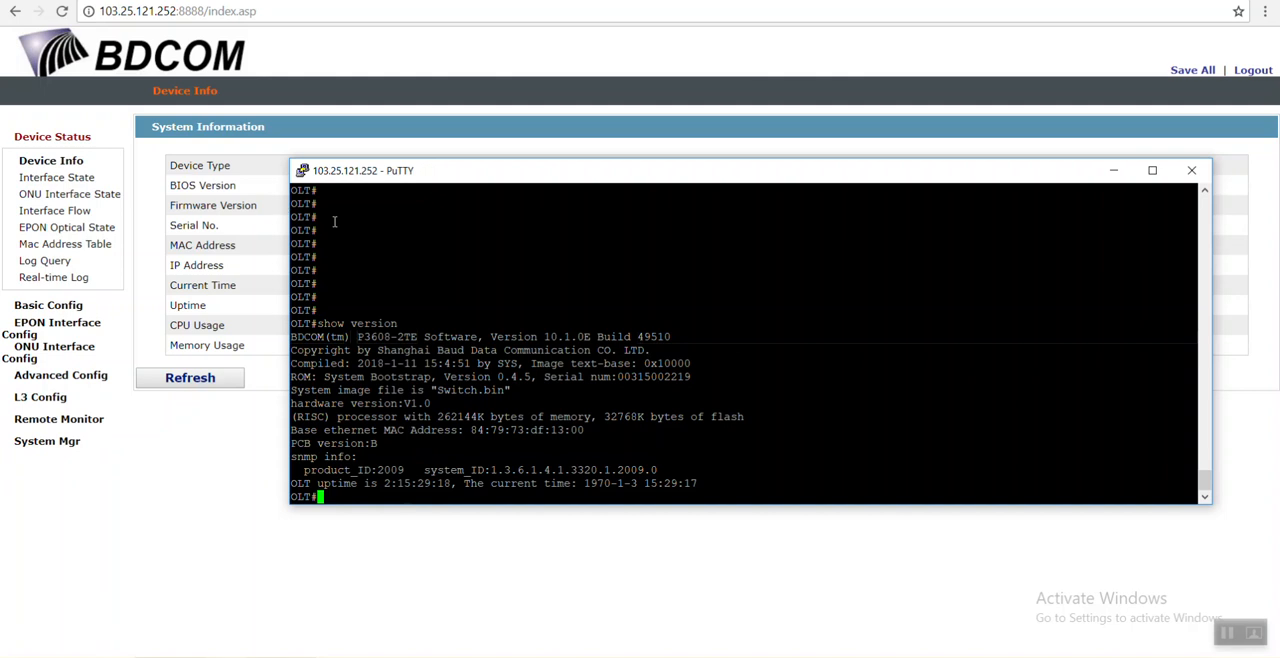
pyautogui.moveTo(363, 170); pyautogui.dragTo(376, 166)
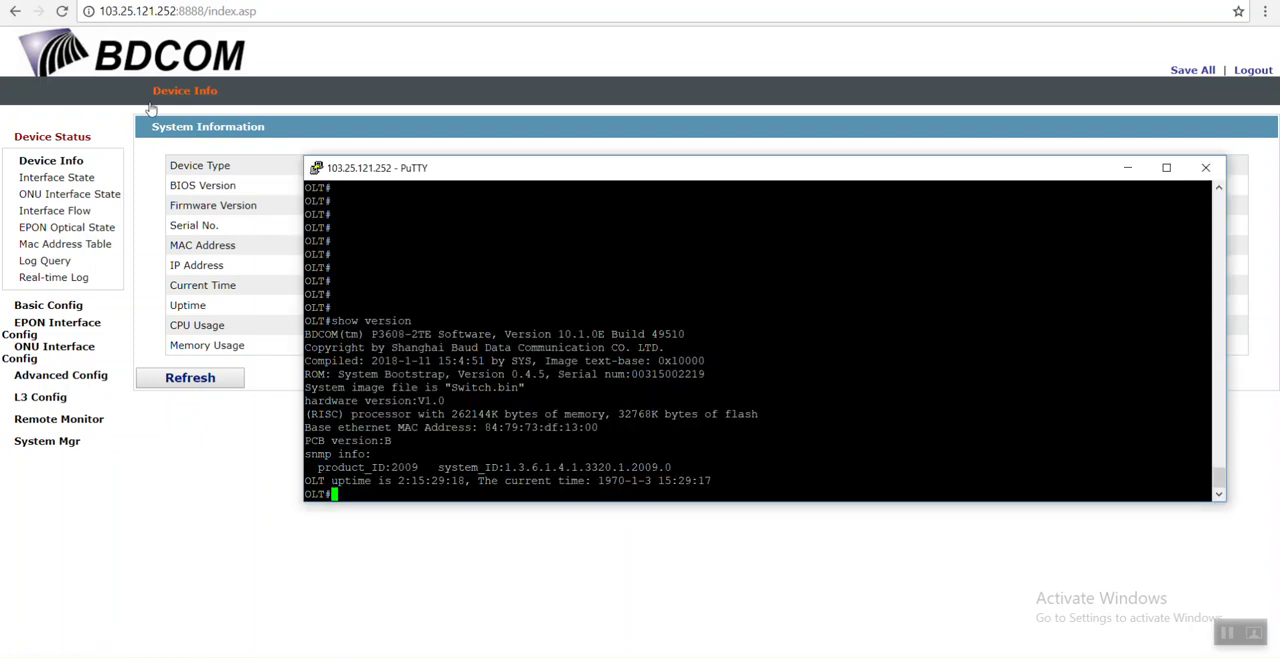
pyautogui.moveTo(120, 18)
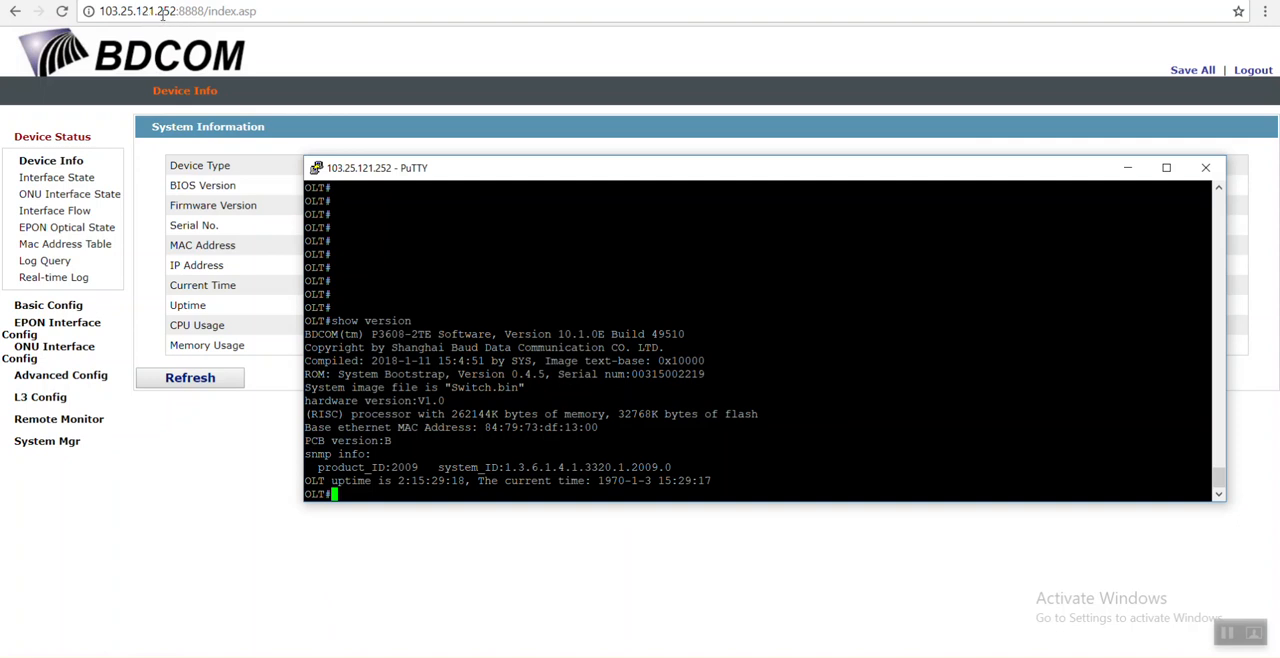
pyautogui.moveTo(388, 177)
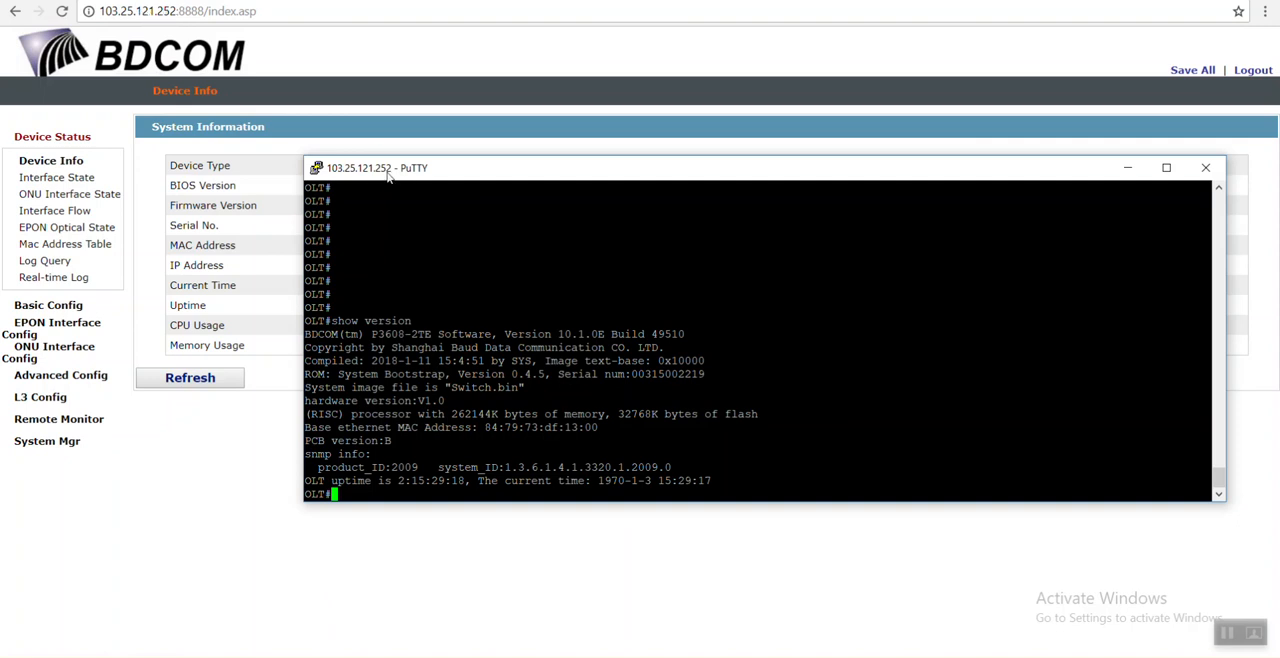
pyautogui.moveTo(348, 158)
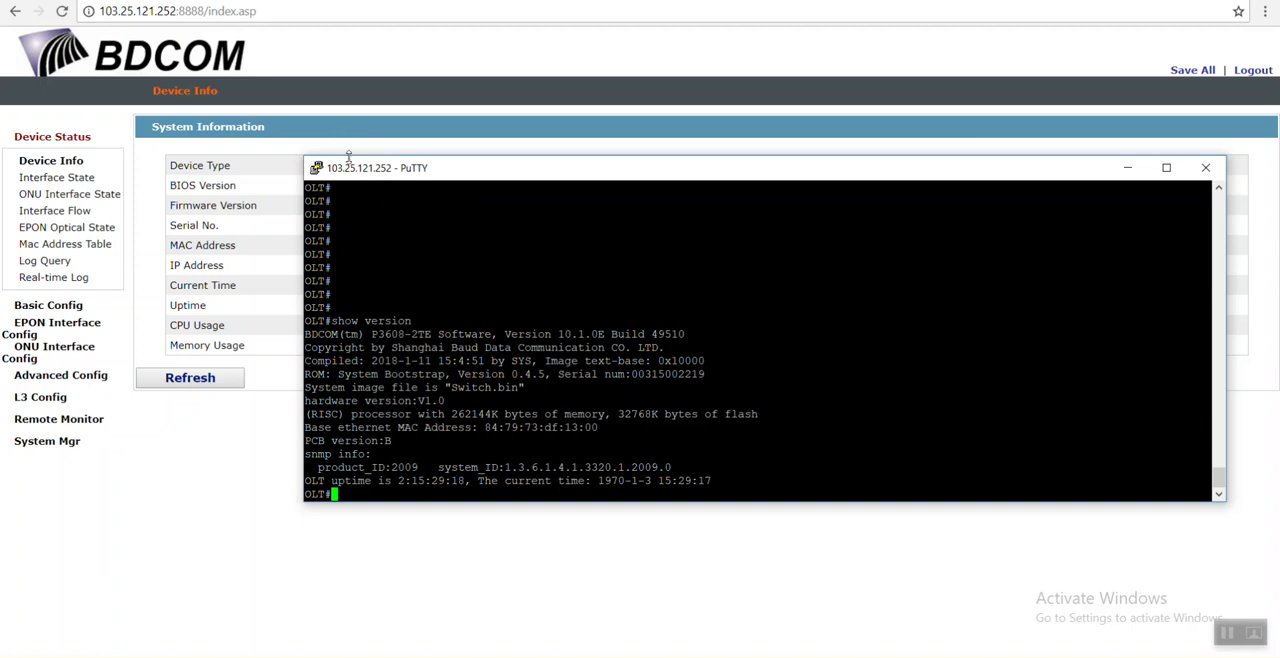
pyautogui.moveTo(371, 211)
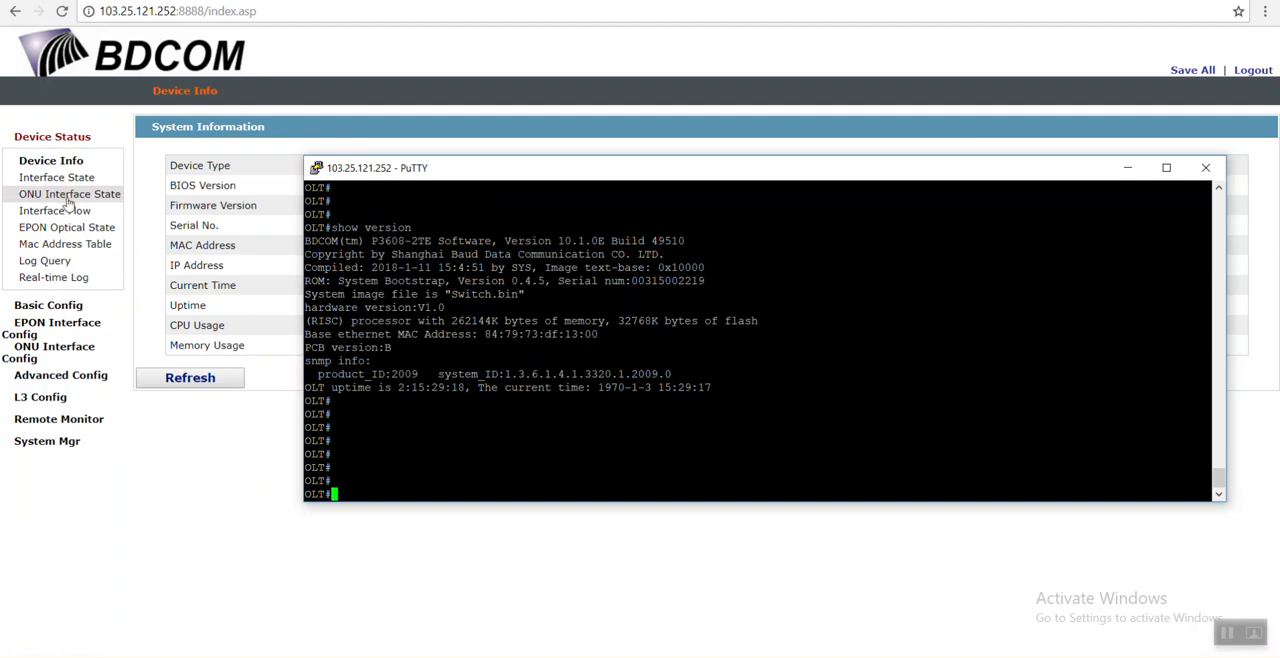
# Open ONU Interface State page 2 and copy EPON0/2:3's MAC 500b.91e4.9716.
pyautogui.click(69, 194)
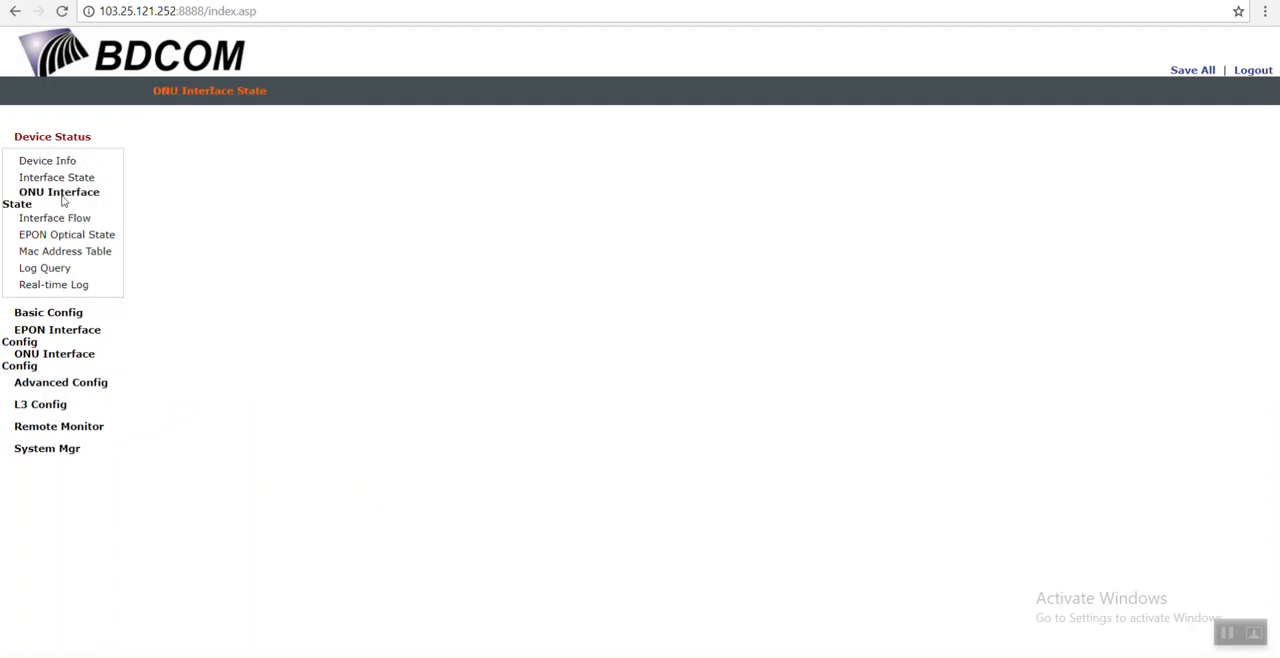
pyautogui.click(58, 192)
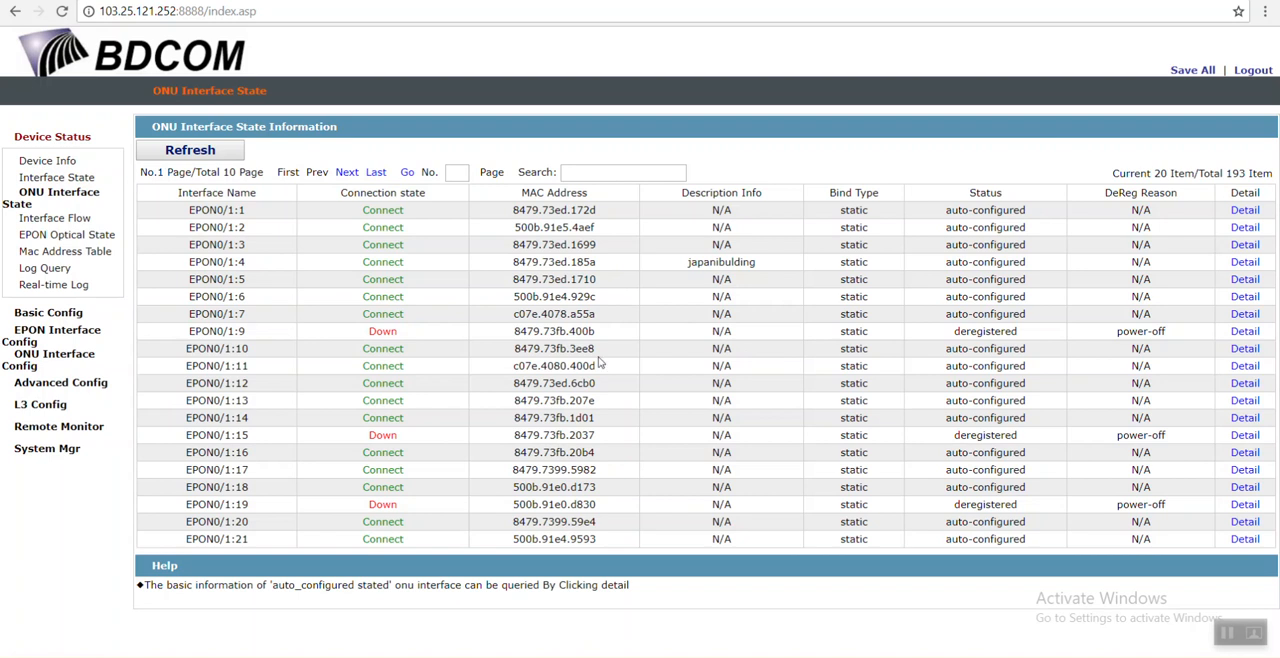
pyautogui.moveTo(58, 198)
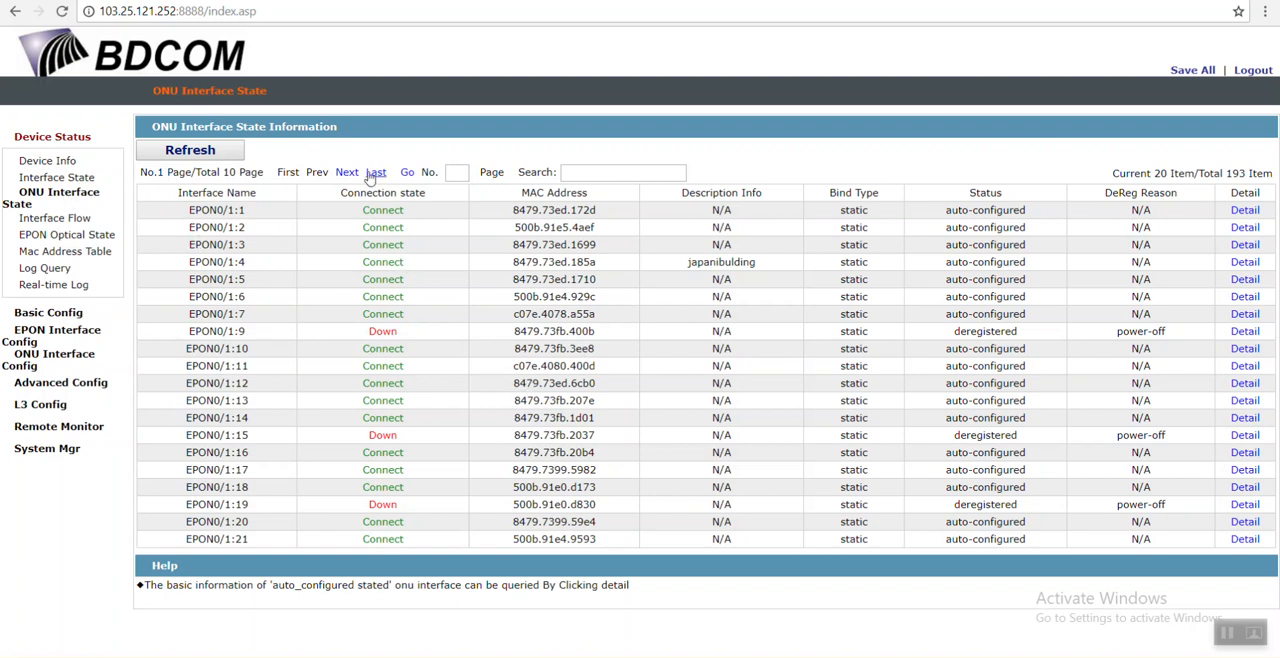
pyautogui.click(347, 172)
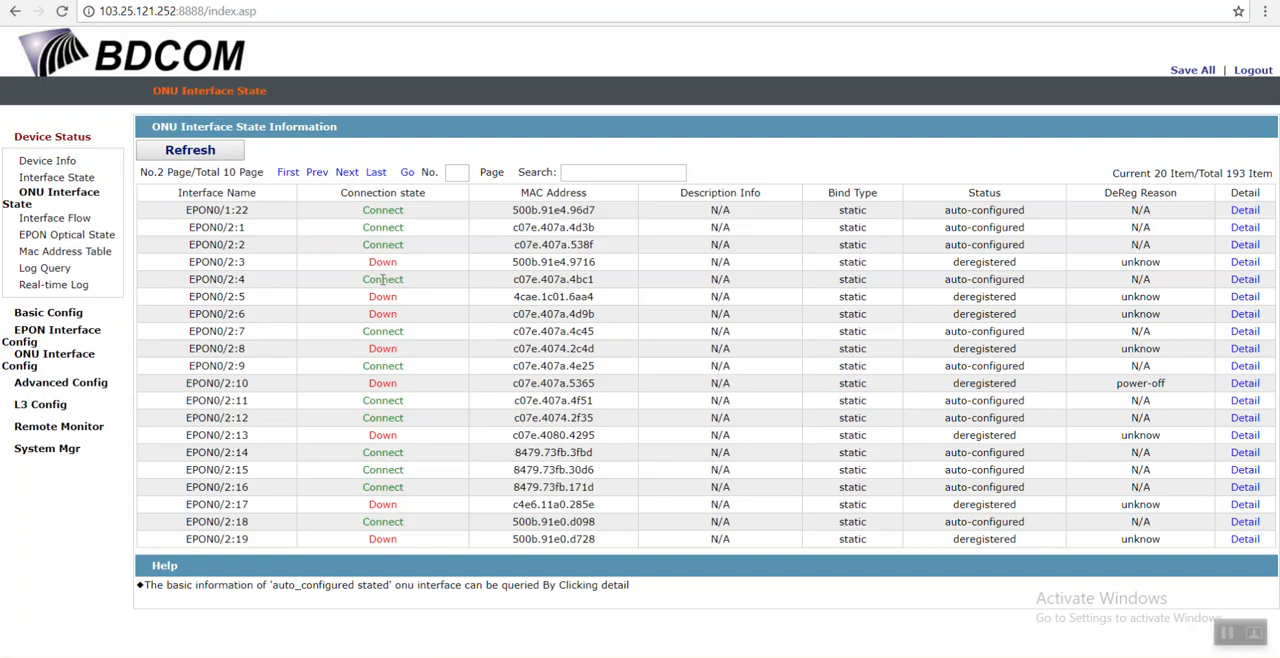
pyautogui.doubleClick(233, 262)
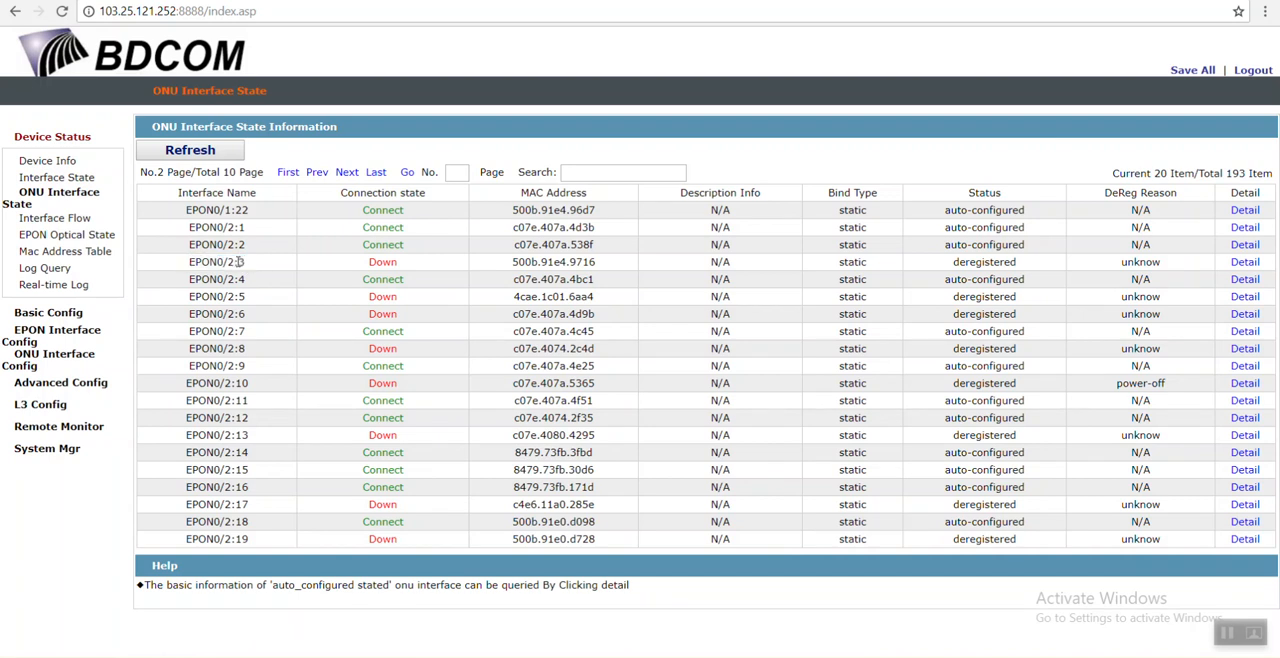
pyautogui.doubleClick(208, 261)
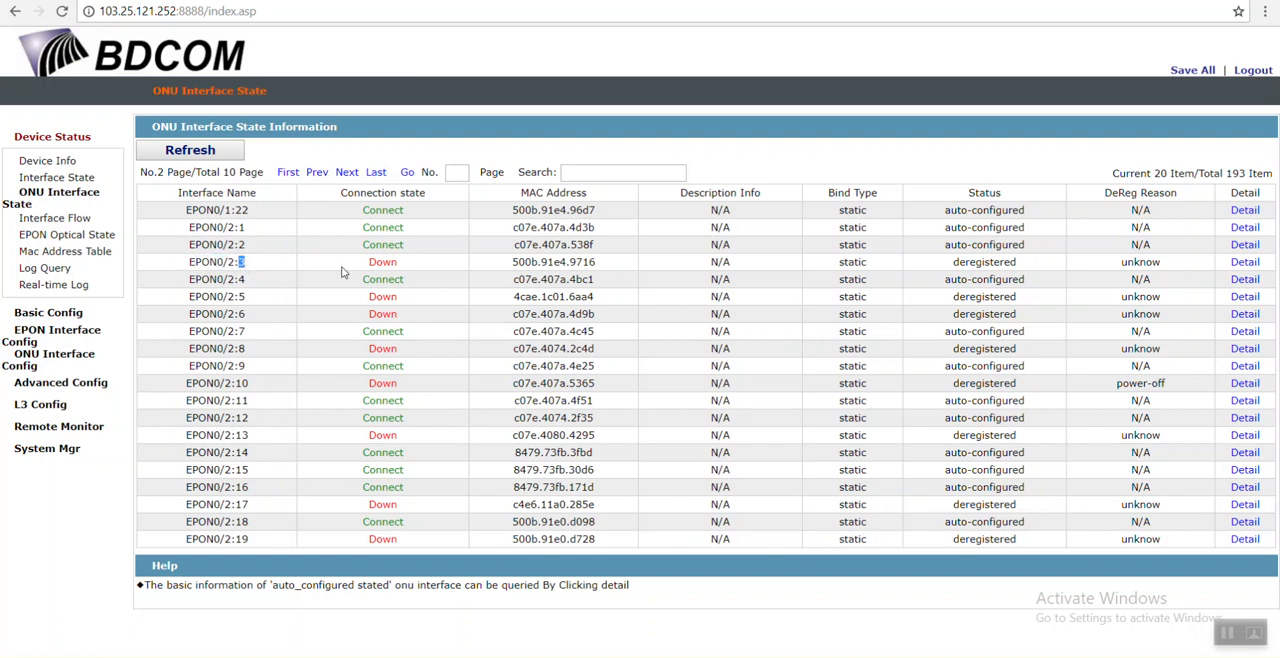
pyautogui.doubleClick(382, 261)
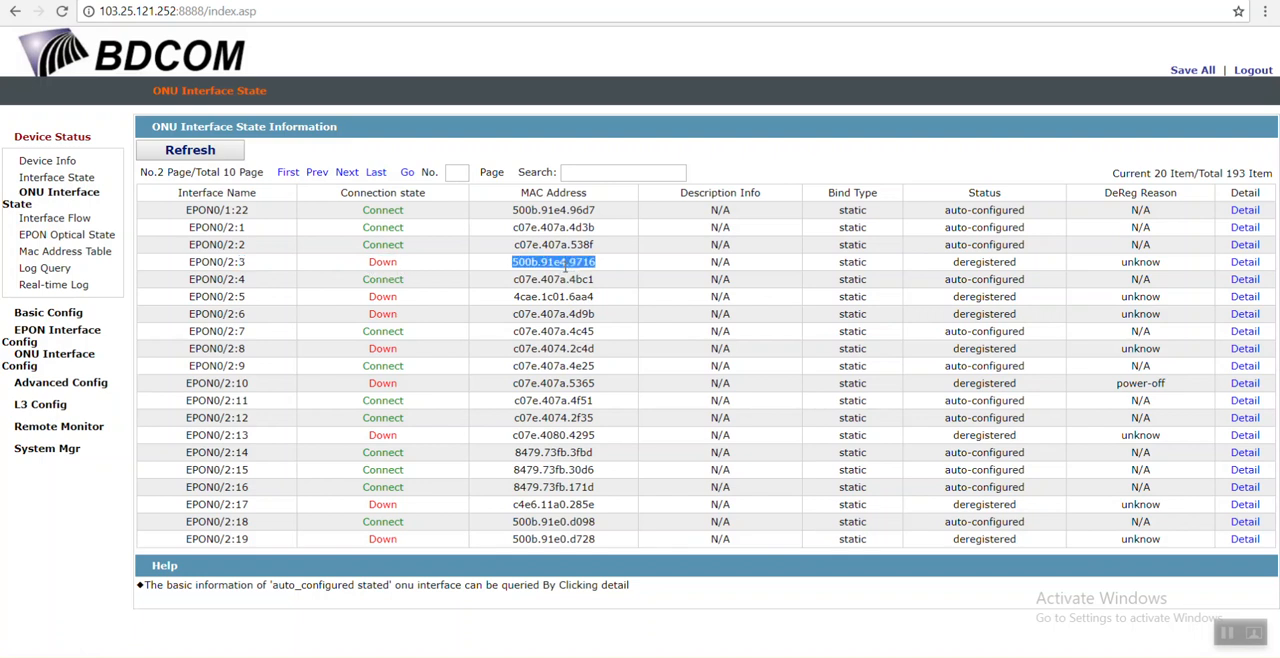
pyautogui.moveTo(449, 277)
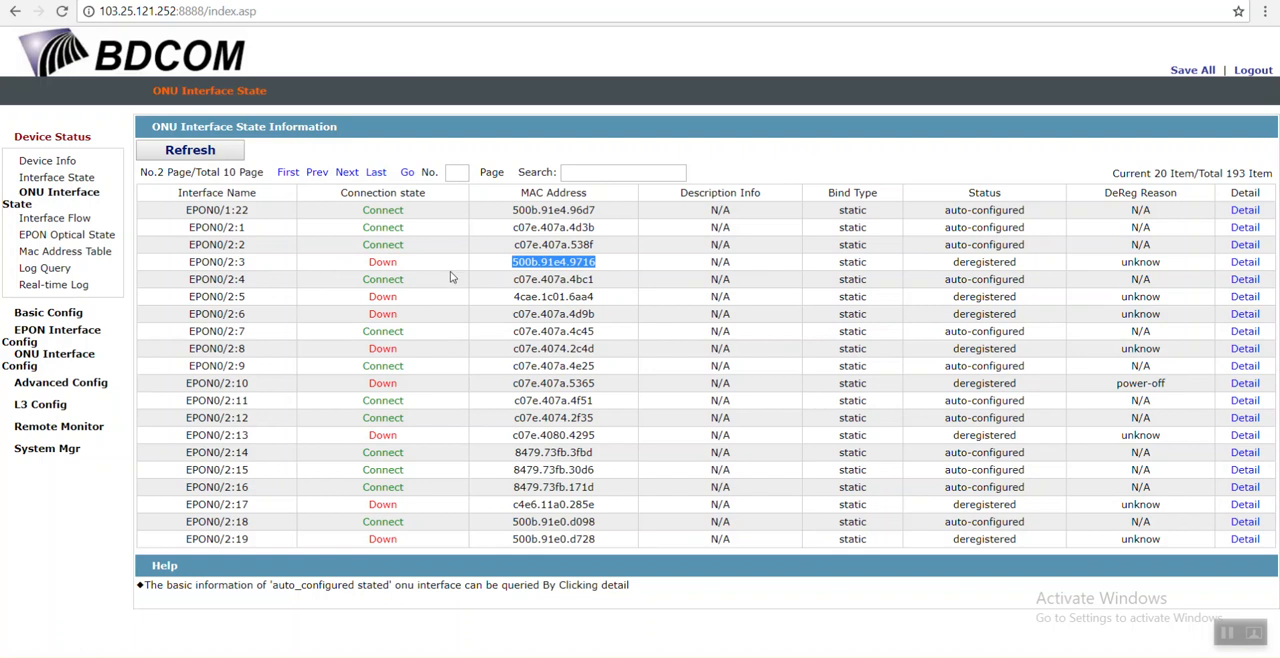
pyautogui.moveTo(492, 287)
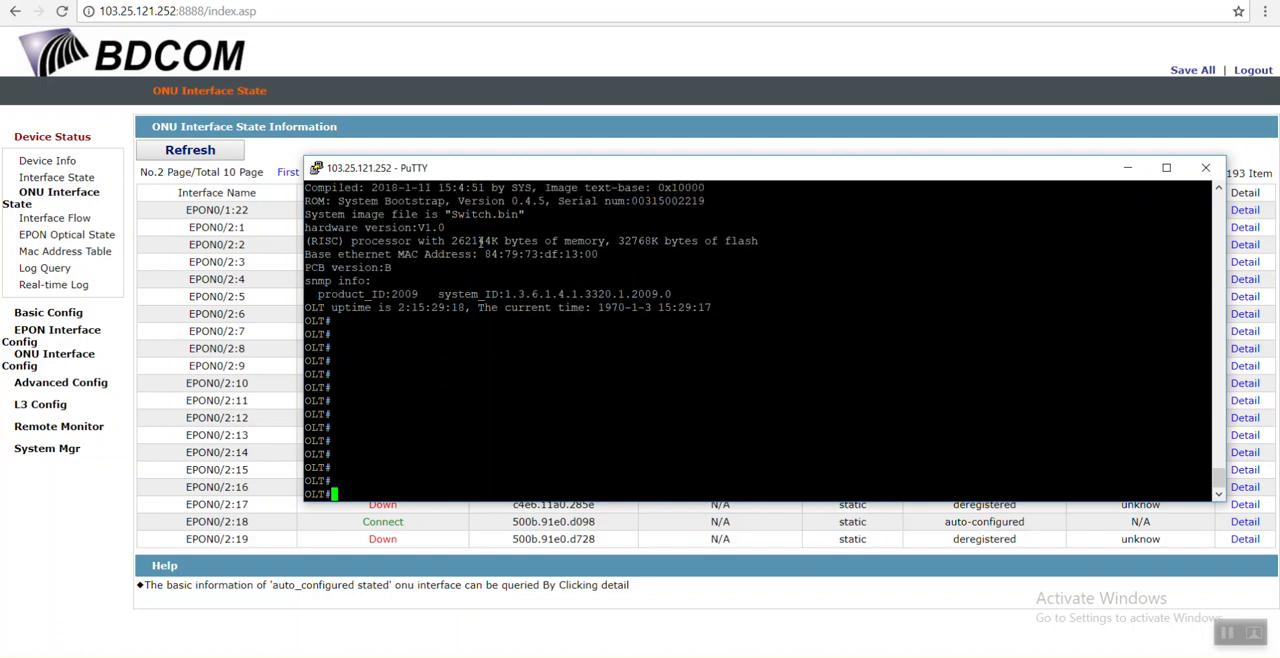
# Enter config mode and the EPON 0/2 interface on the OLT.
pyautogui.moveTo(377, 167); pyautogui.dragTo(450, 172)
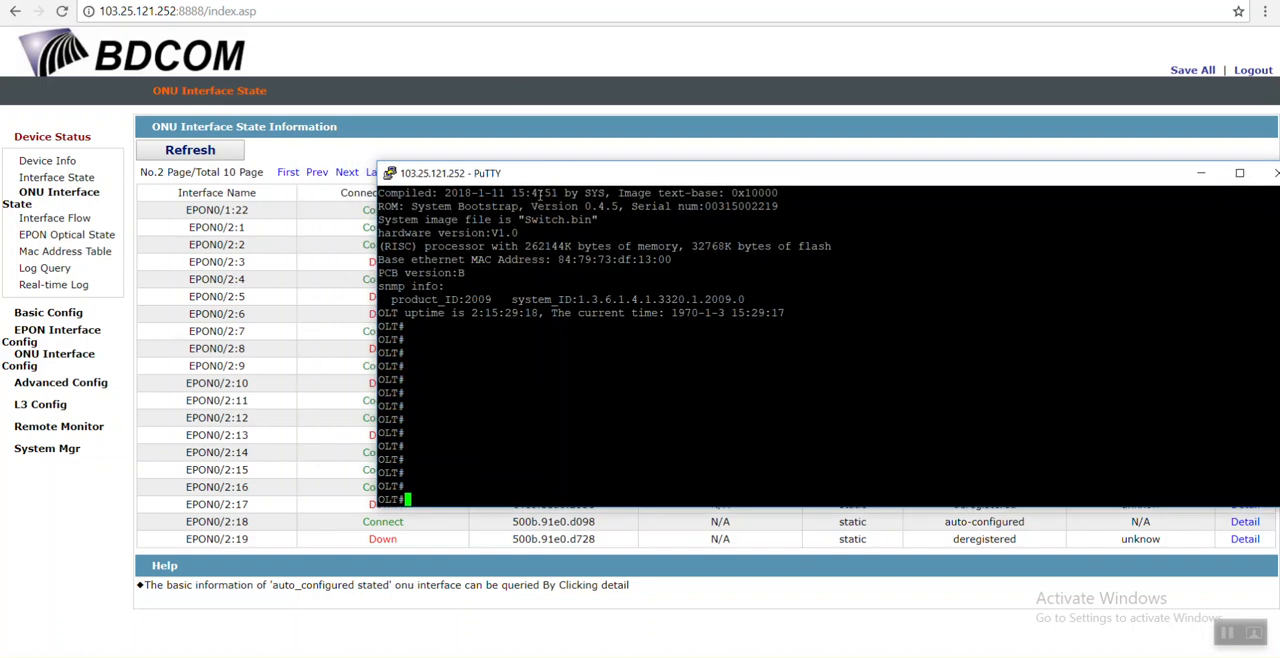
pyautogui.write('config')
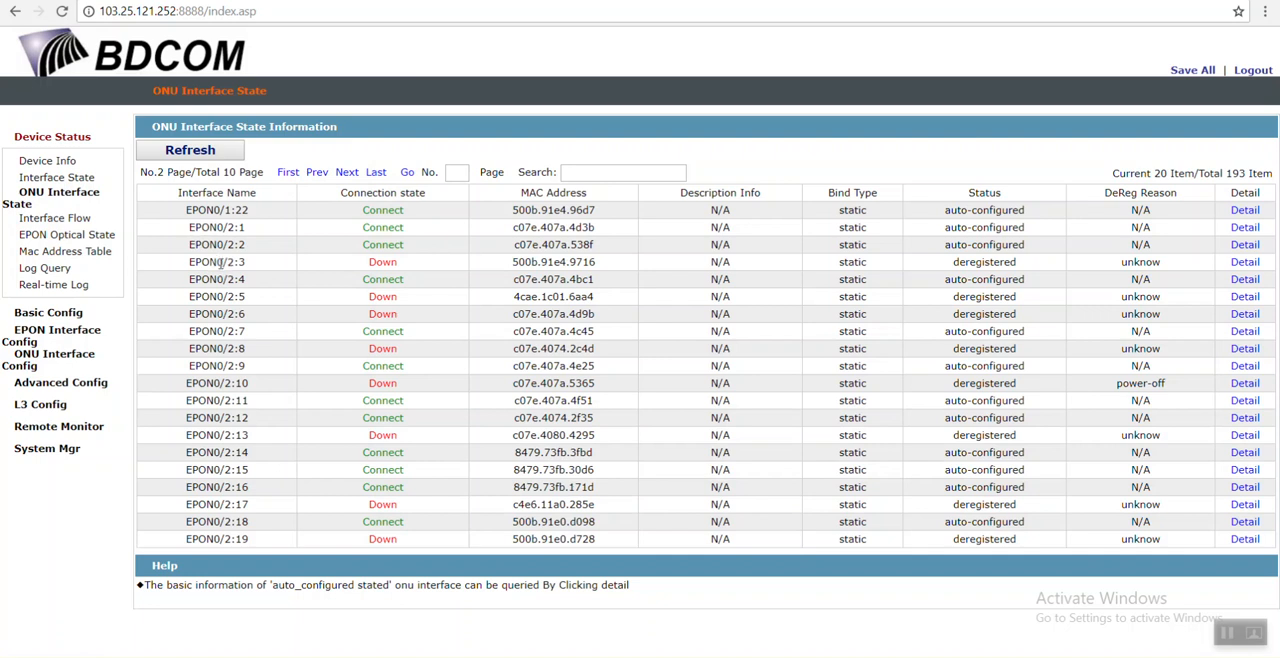
pyautogui.doubleClick(210, 261)
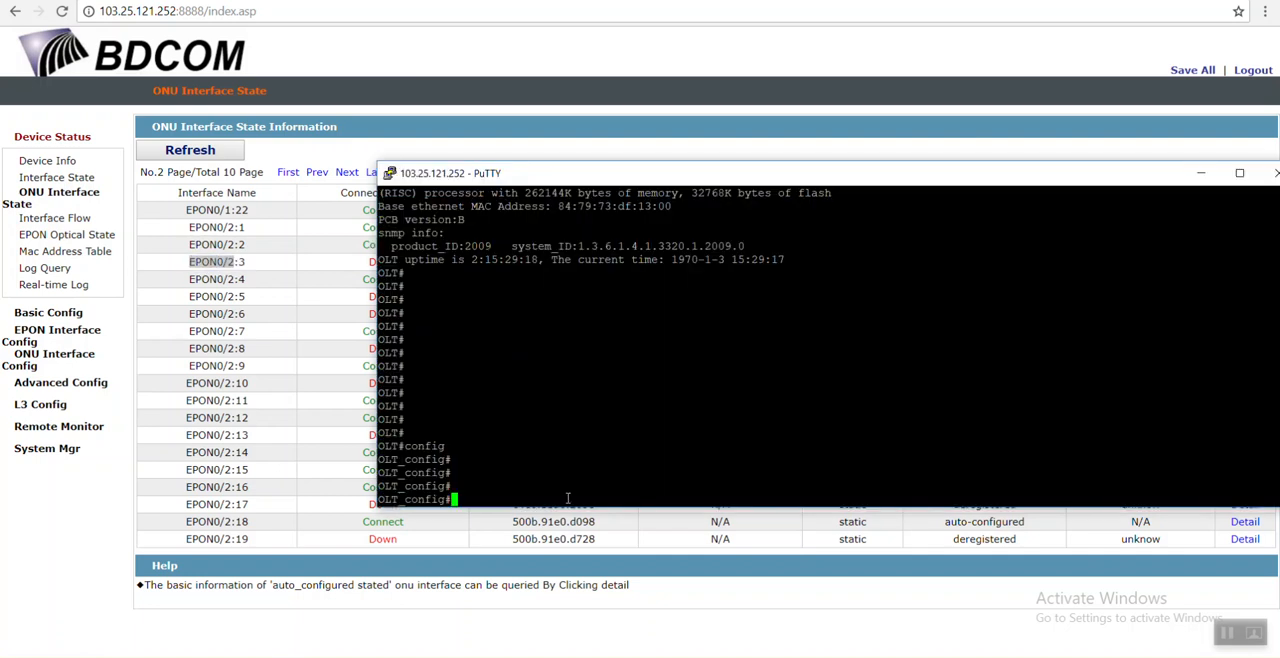
pyautogui.moveTo(705, 415)
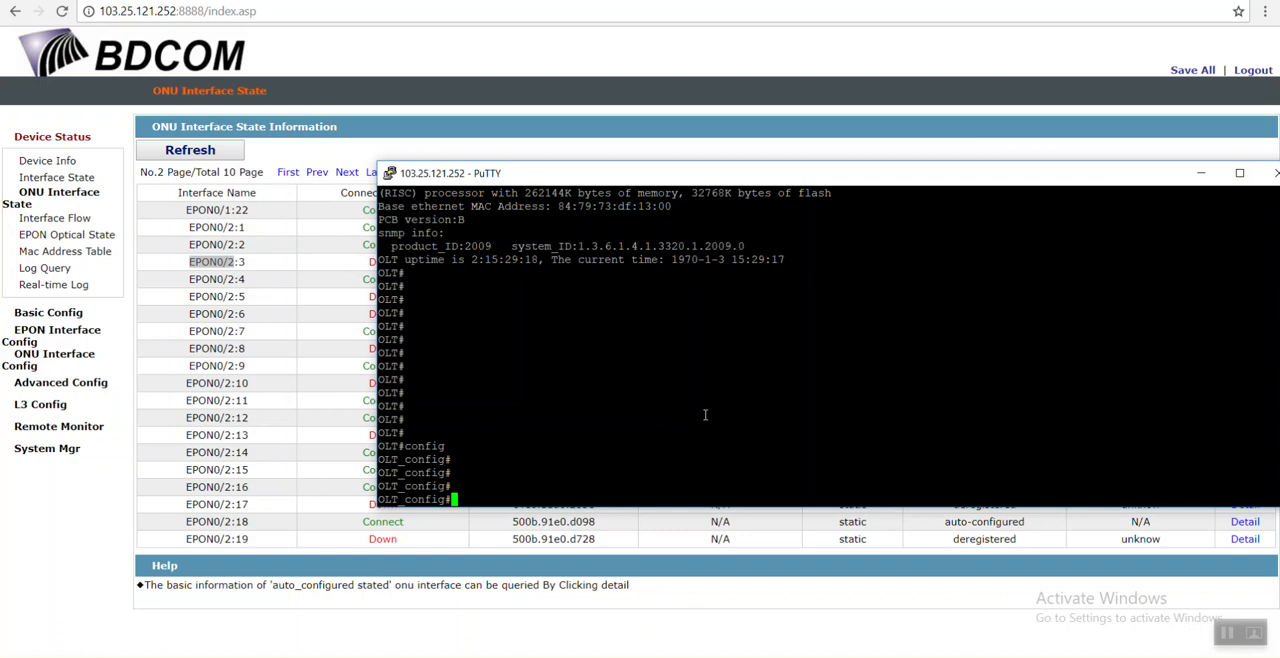
pyautogui.write('interface epoN')
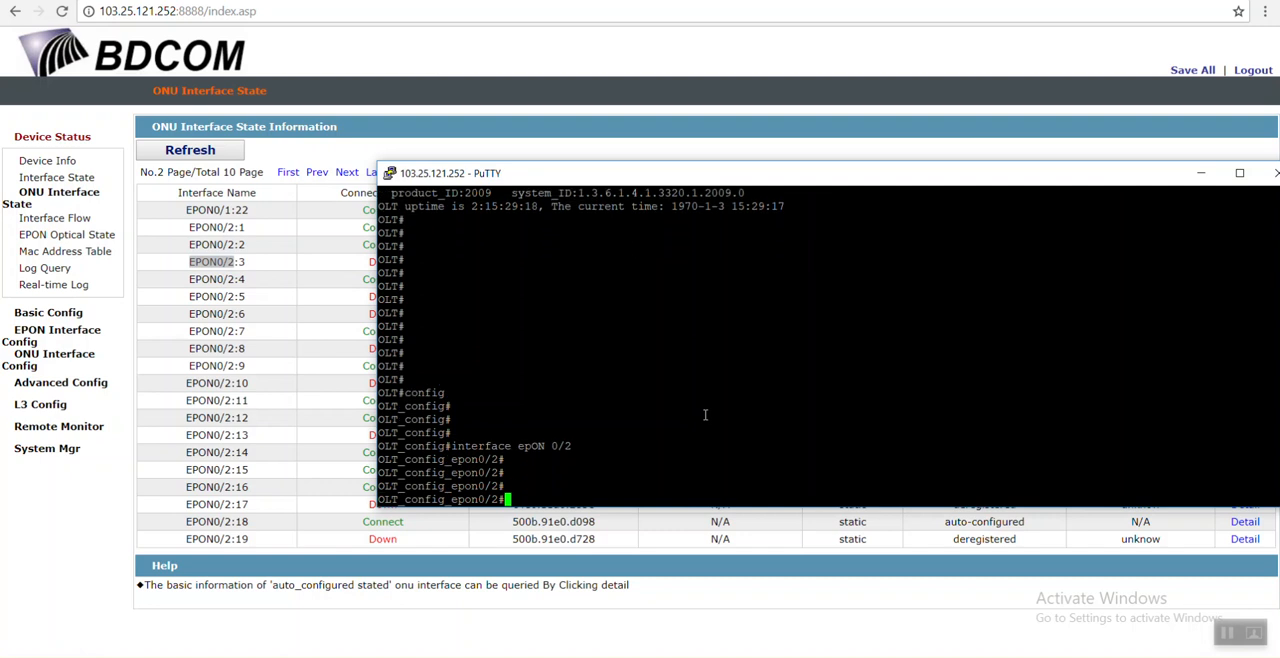
# Type the ONU MAC binding command 'epon bind-onu mac 500b.91e4.971e'.
pyautogui.write('ep')
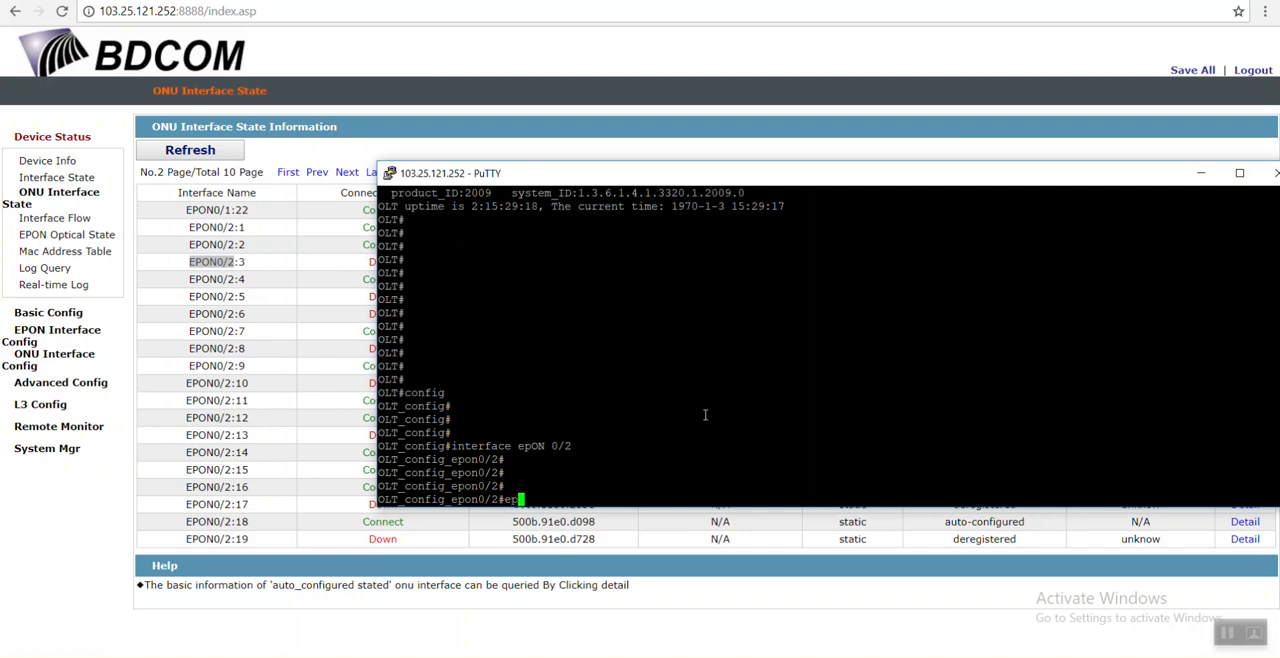
pyautogui.write('on')
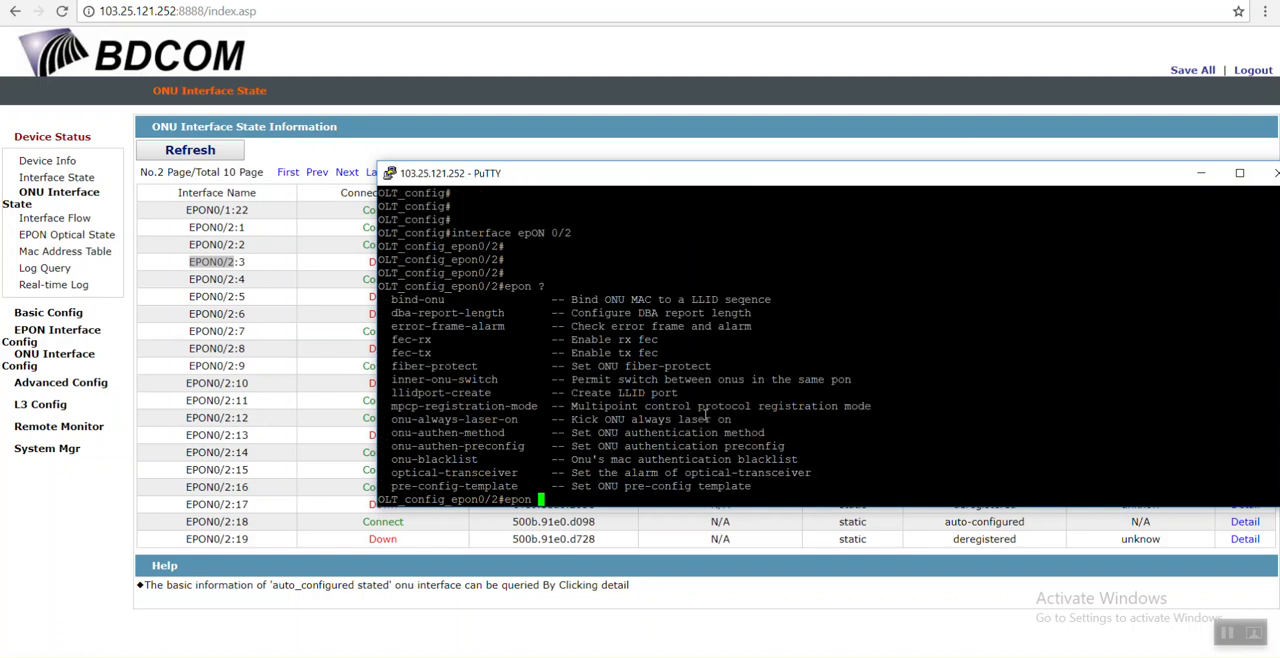
pyautogui.write('bind-onu')
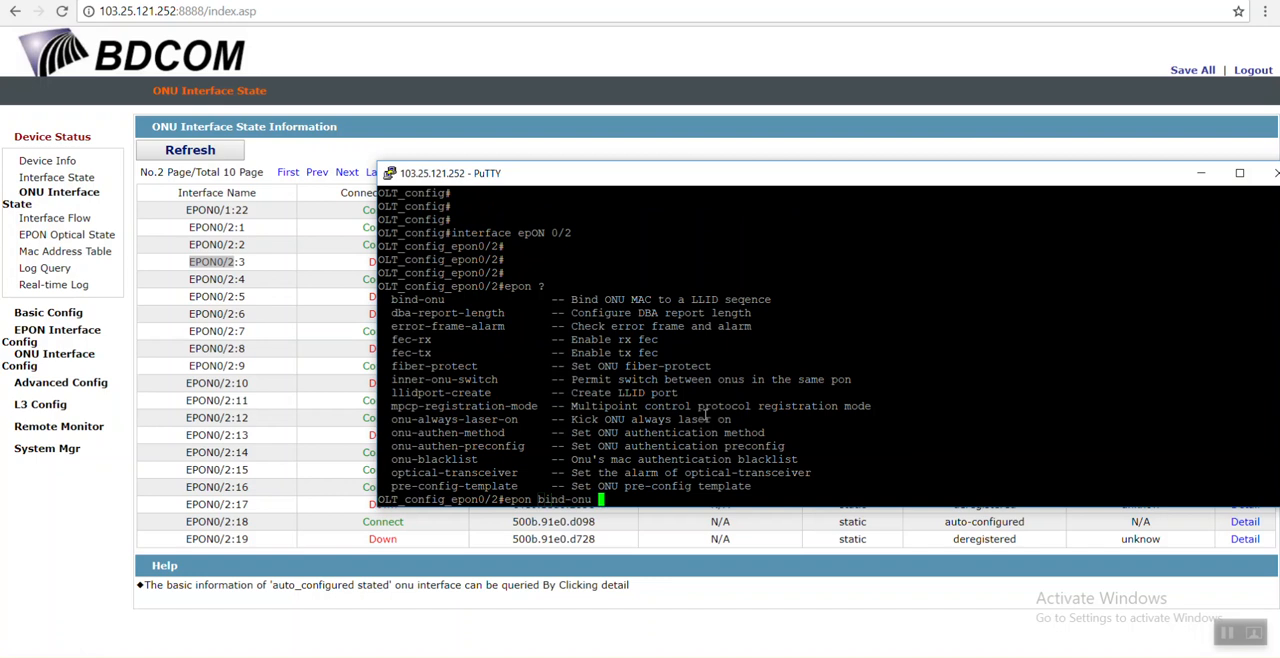
pyautogui.write('mac')
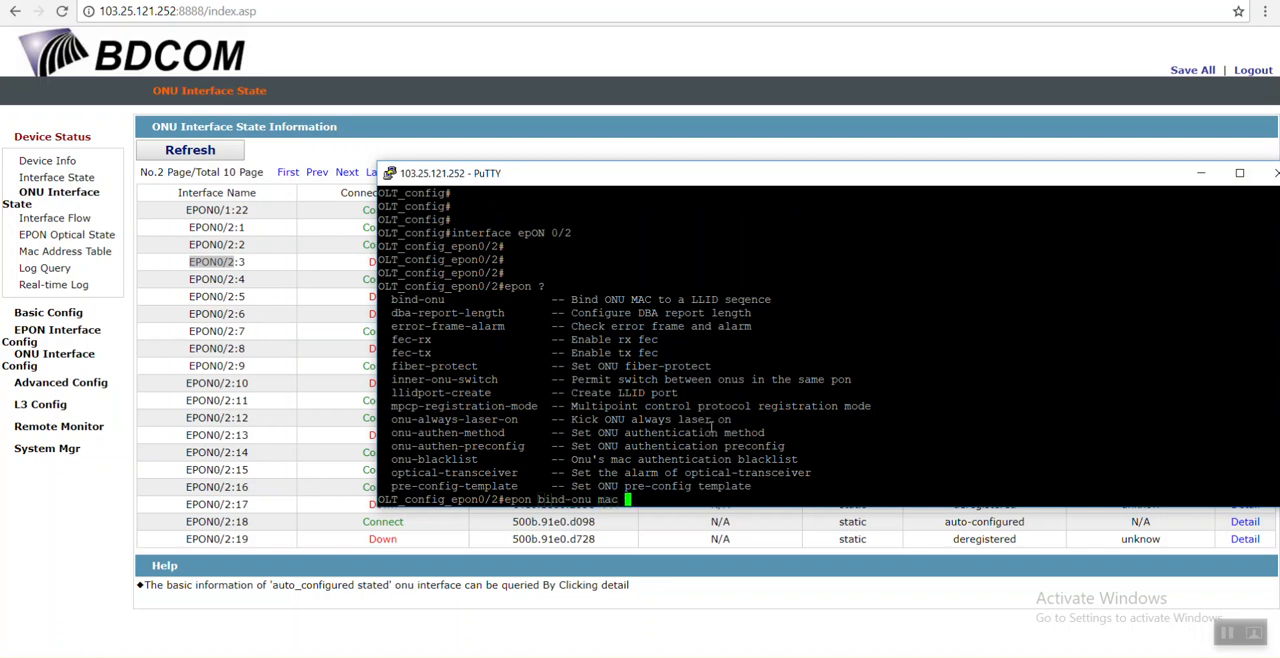
pyautogui.write('500b.91e4.971e')
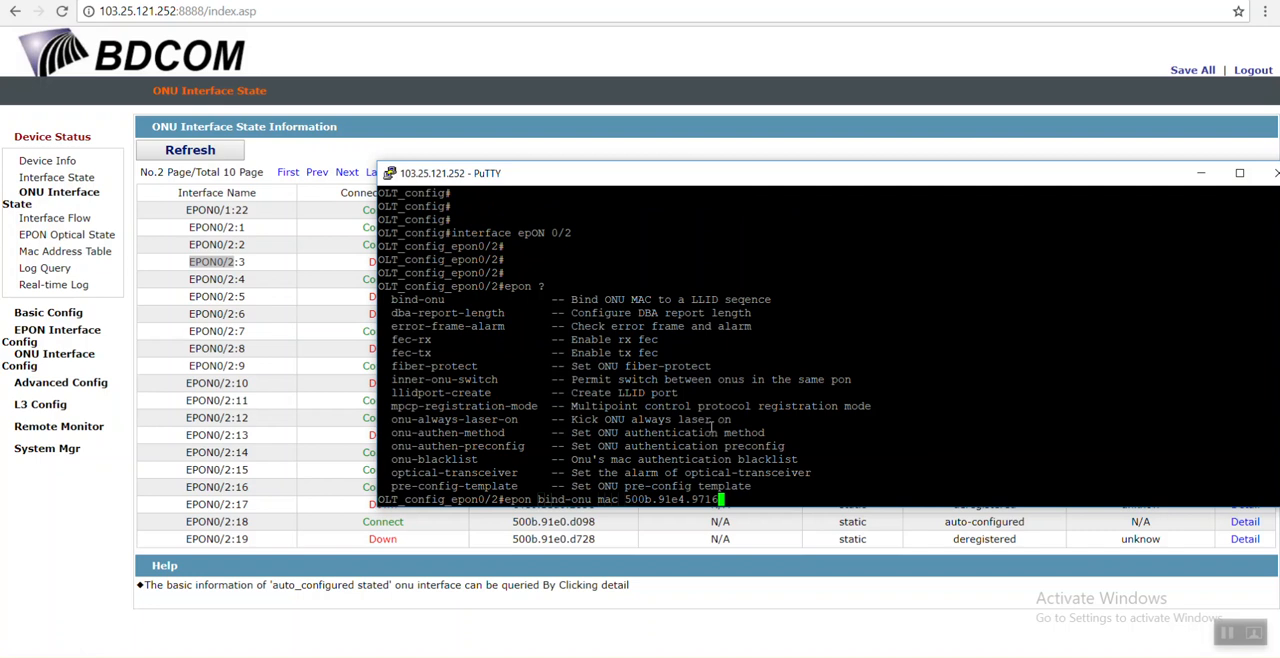
pyautogui.moveTo(508, 486)
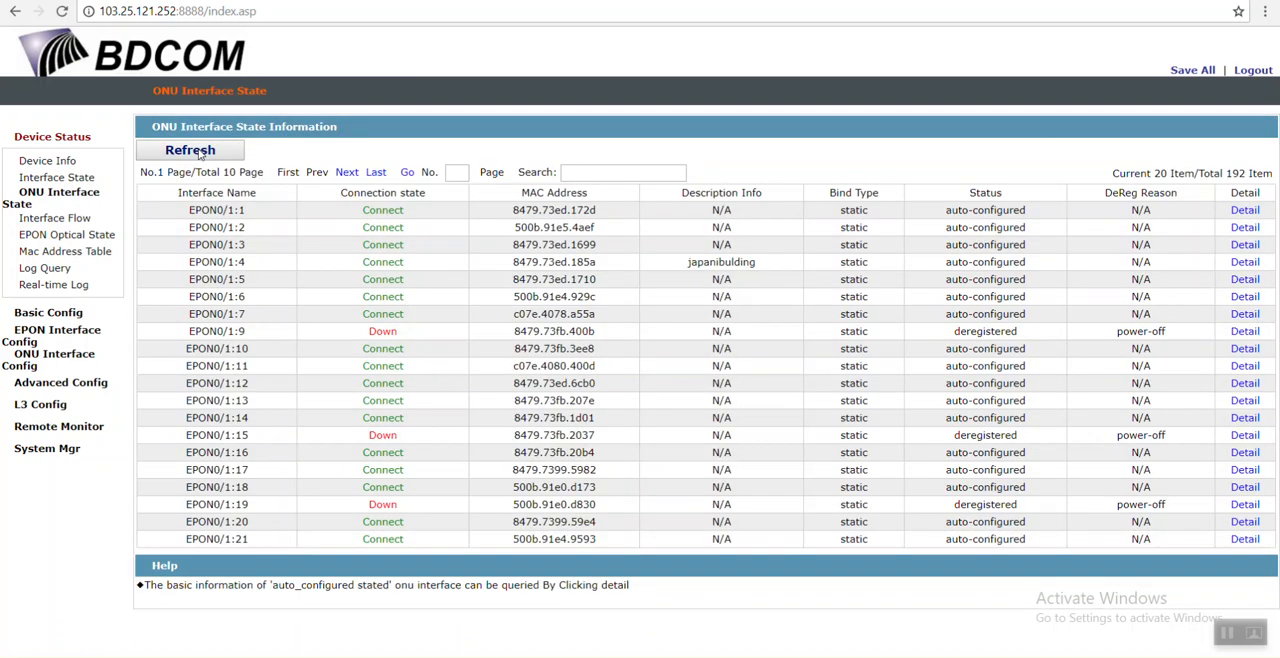
# Search the ONU list for 500b.91e4.9716, dismiss 'Record inexistent', and view page 2.
pyautogui.click(624, 172)
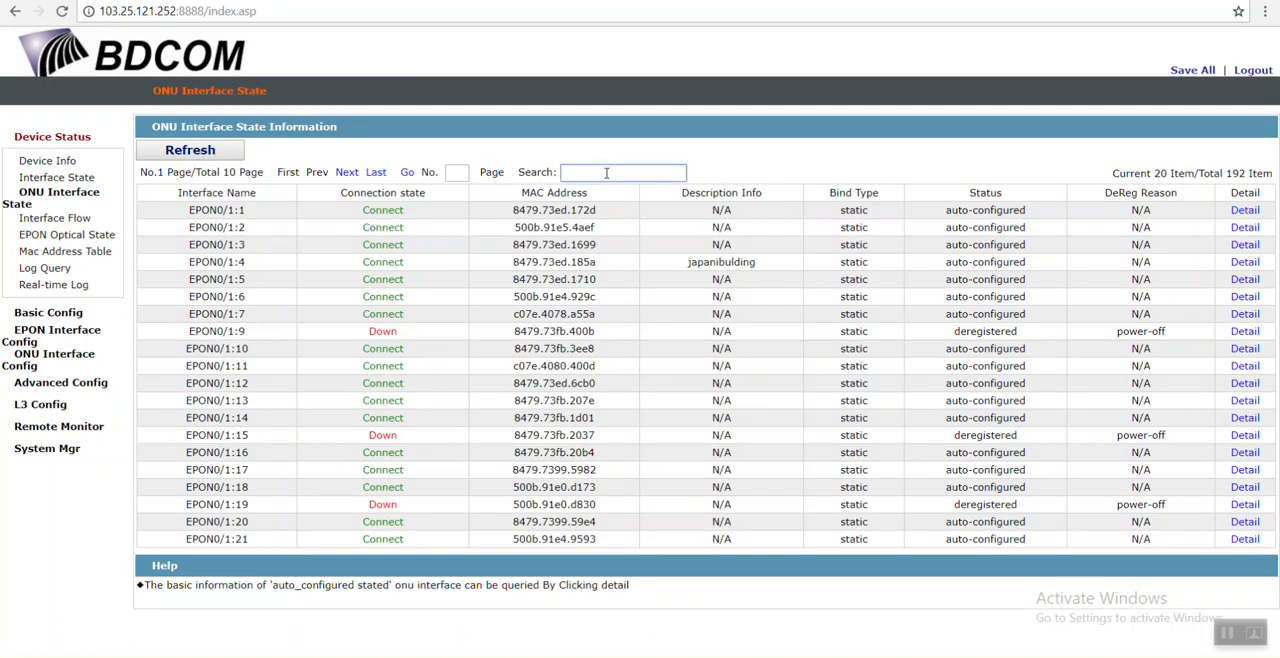
pyautogui.write('500b.91e4.9716')
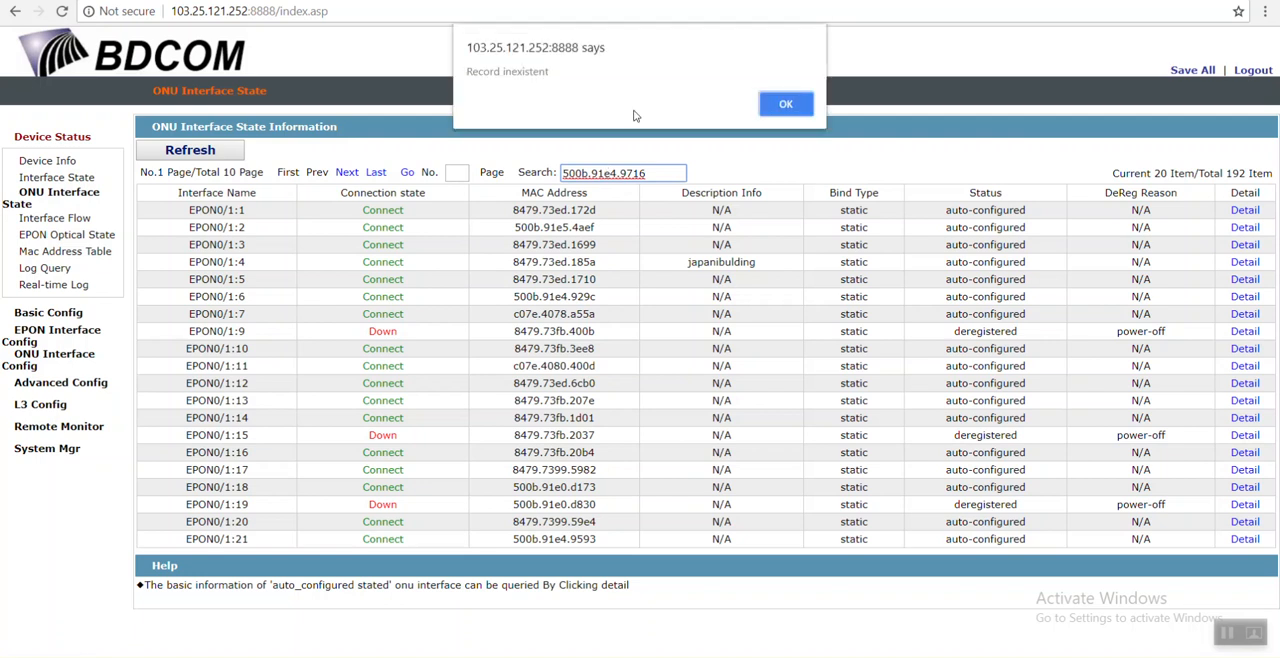
pyautogui.moveTo(735, 105)
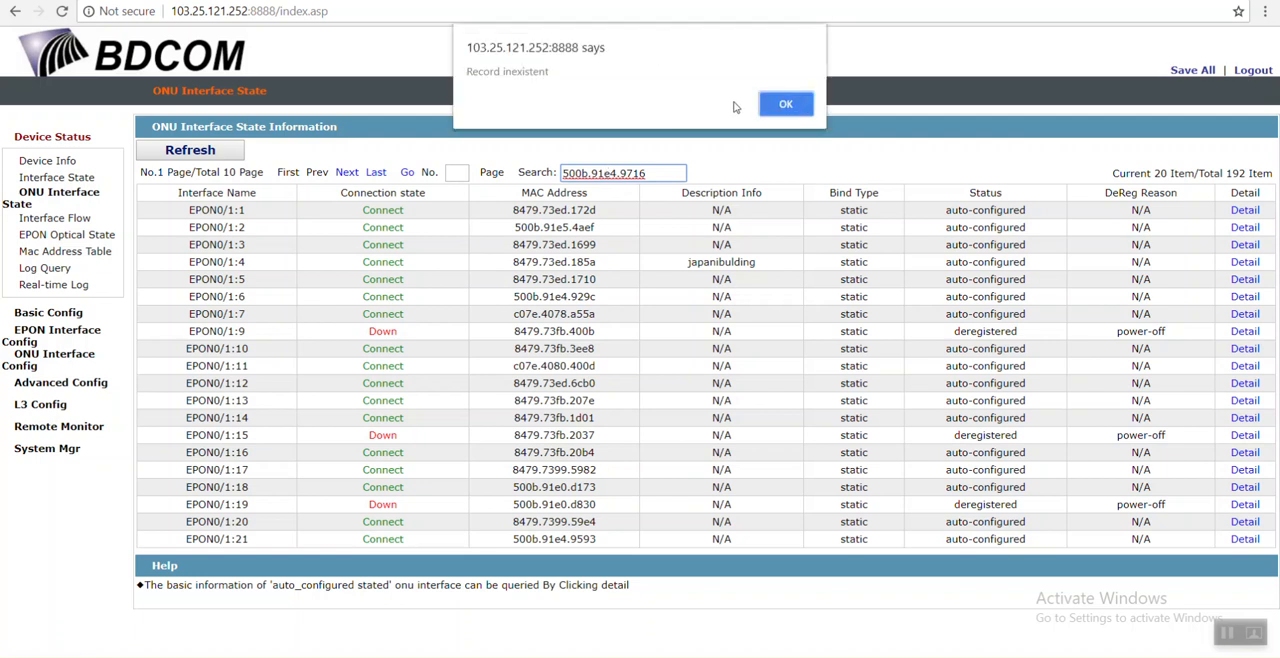
pyautogui.click(786, 103)
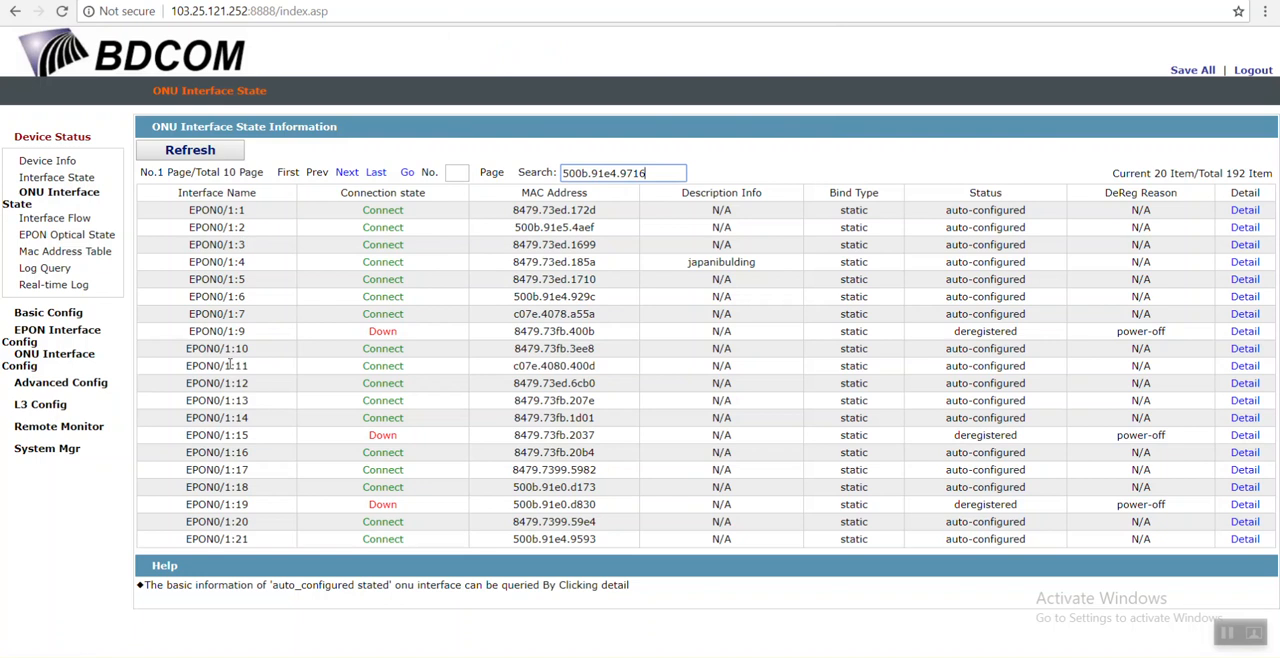
pyautogui.moveTo(344, 189)
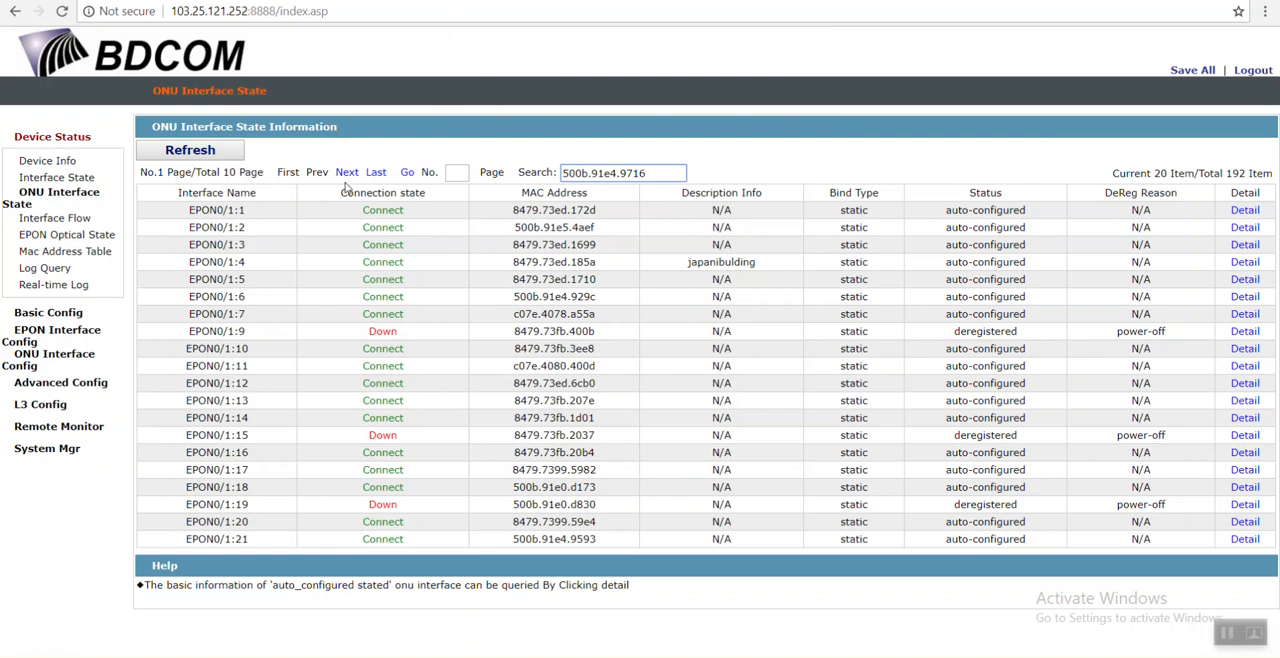
pyautogui.click(347, 172)
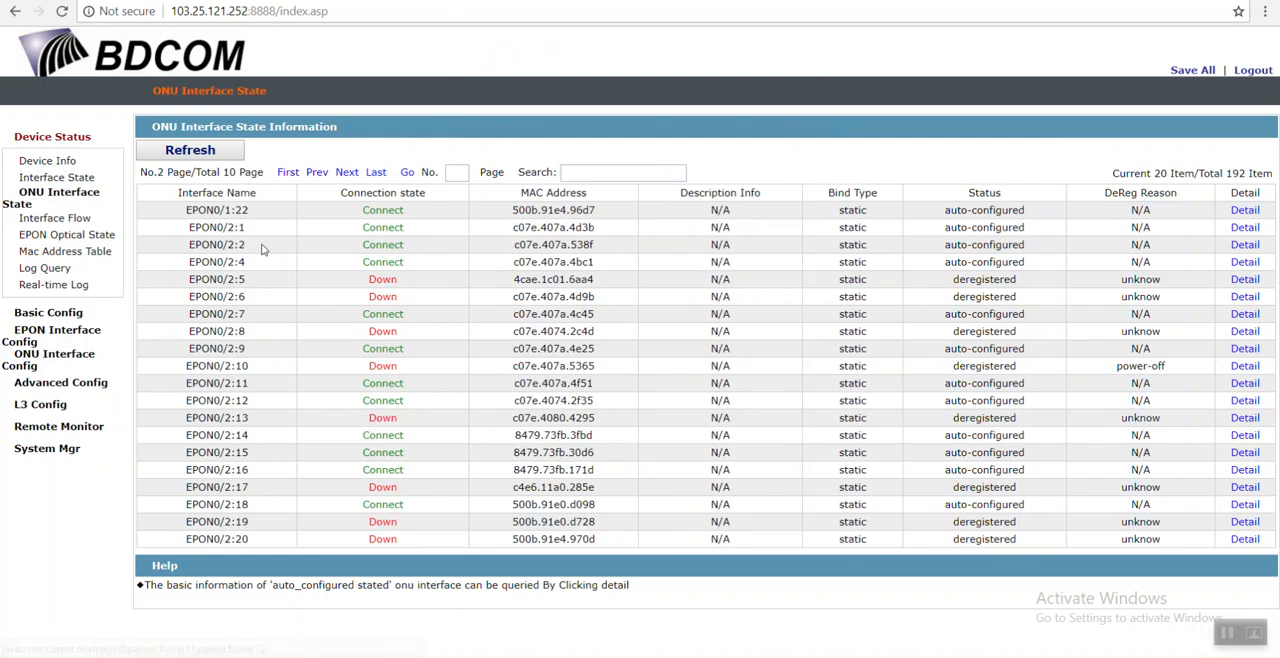
pyautogui.doubleClick(233, 244)
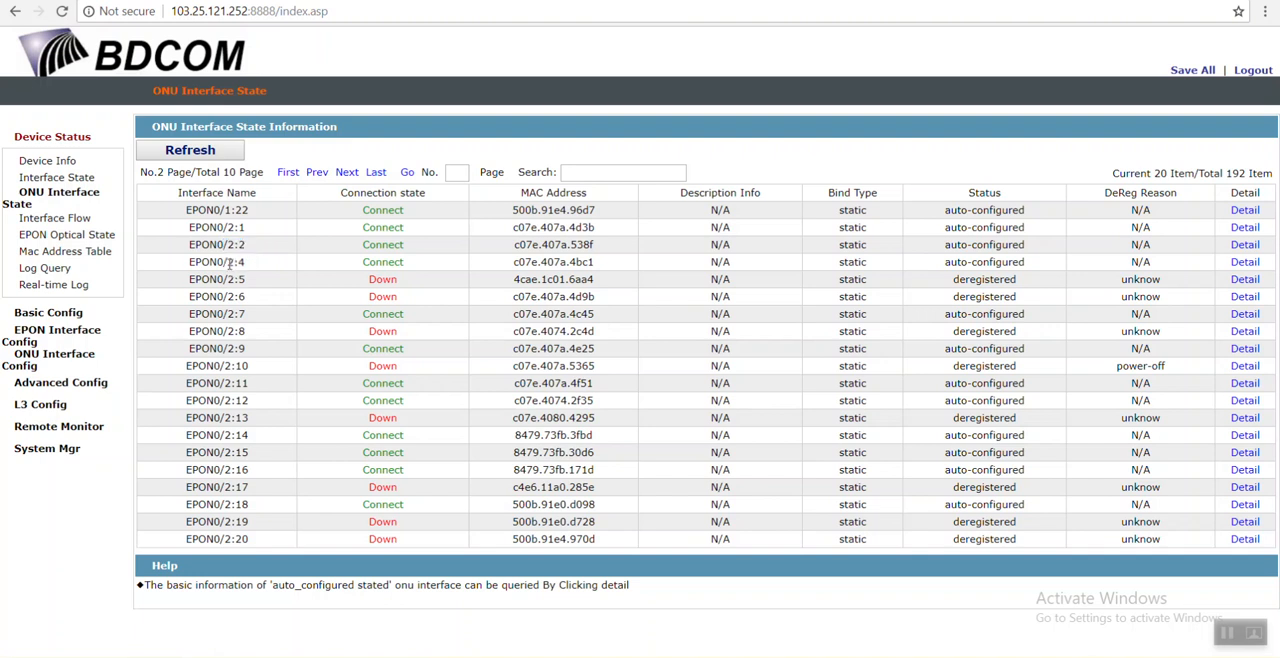
pyautogui.doubleClick(235, 261)
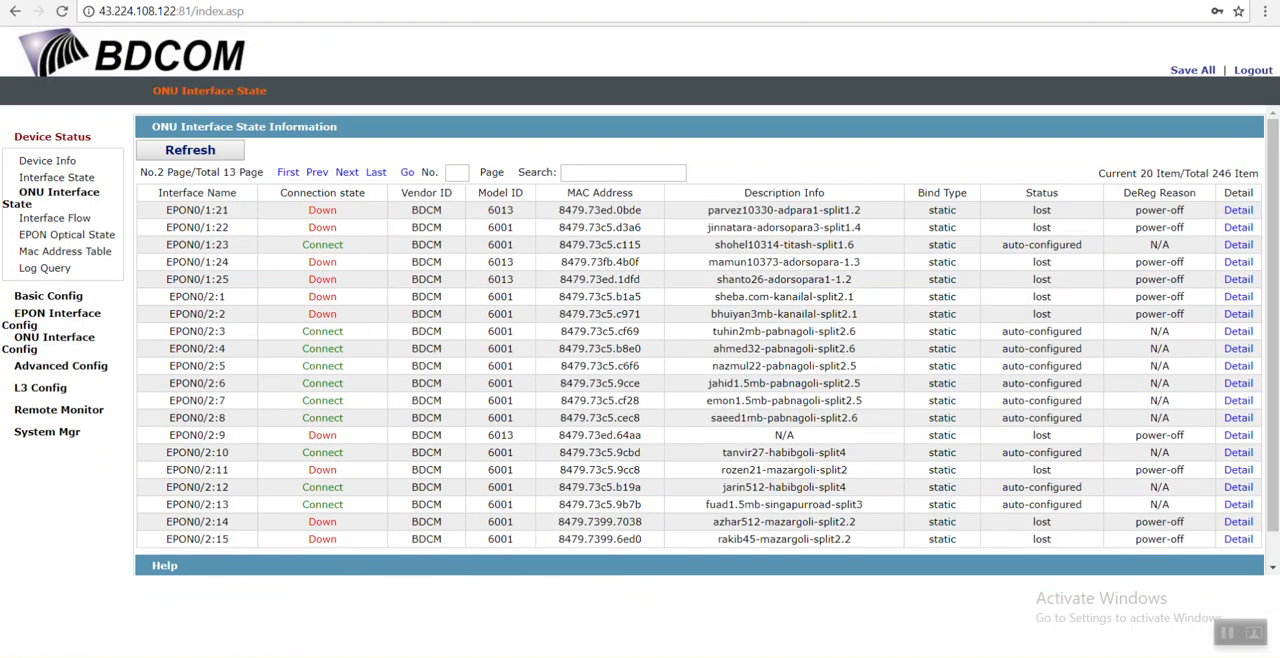
pyautogui.moveTo(322, 209)
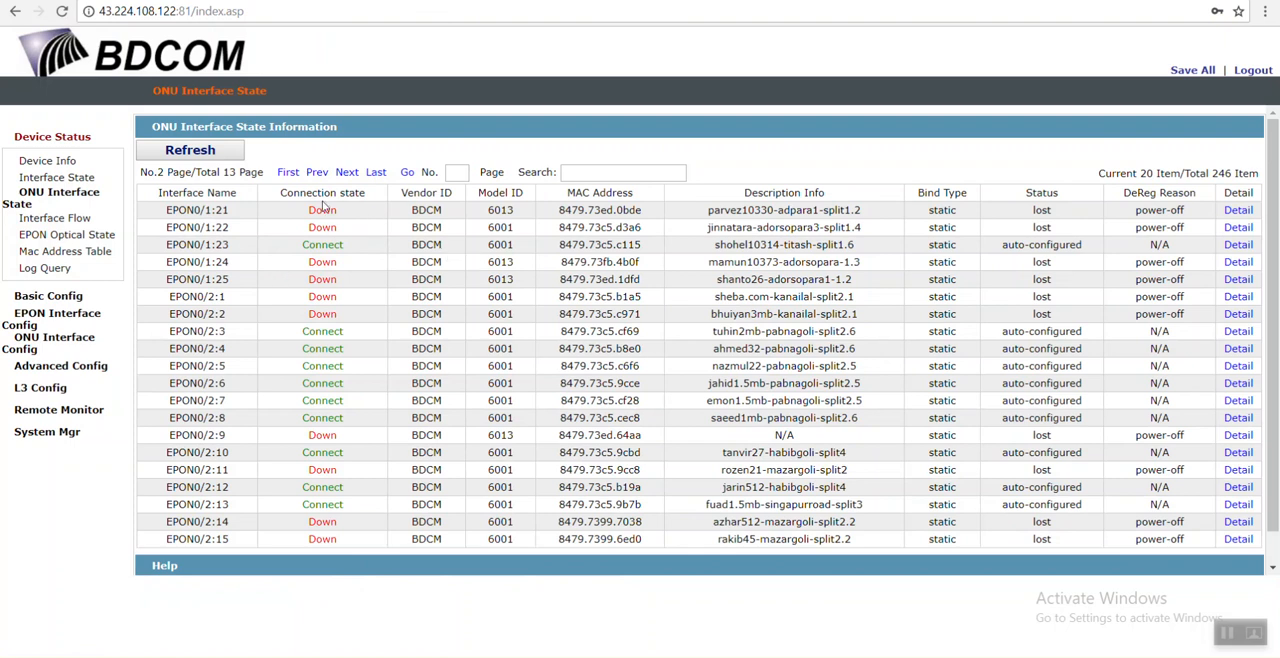
pyautogui.moveTo(307, 331)
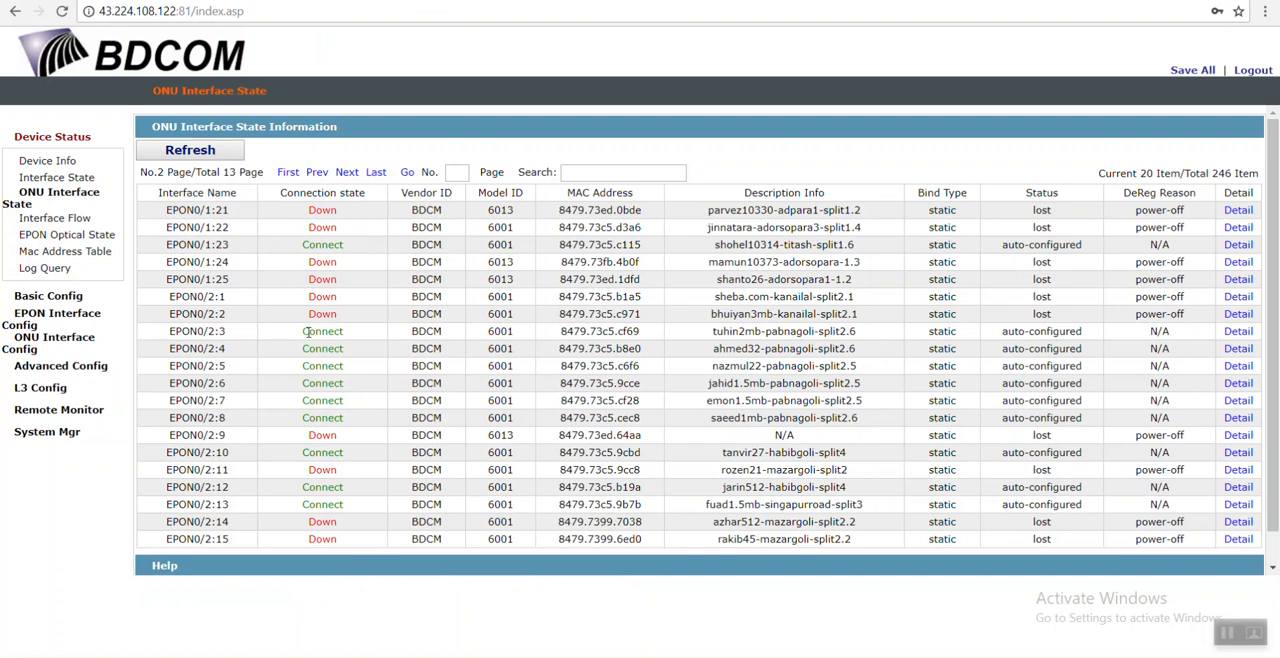
pyautogui.click(58, 197)
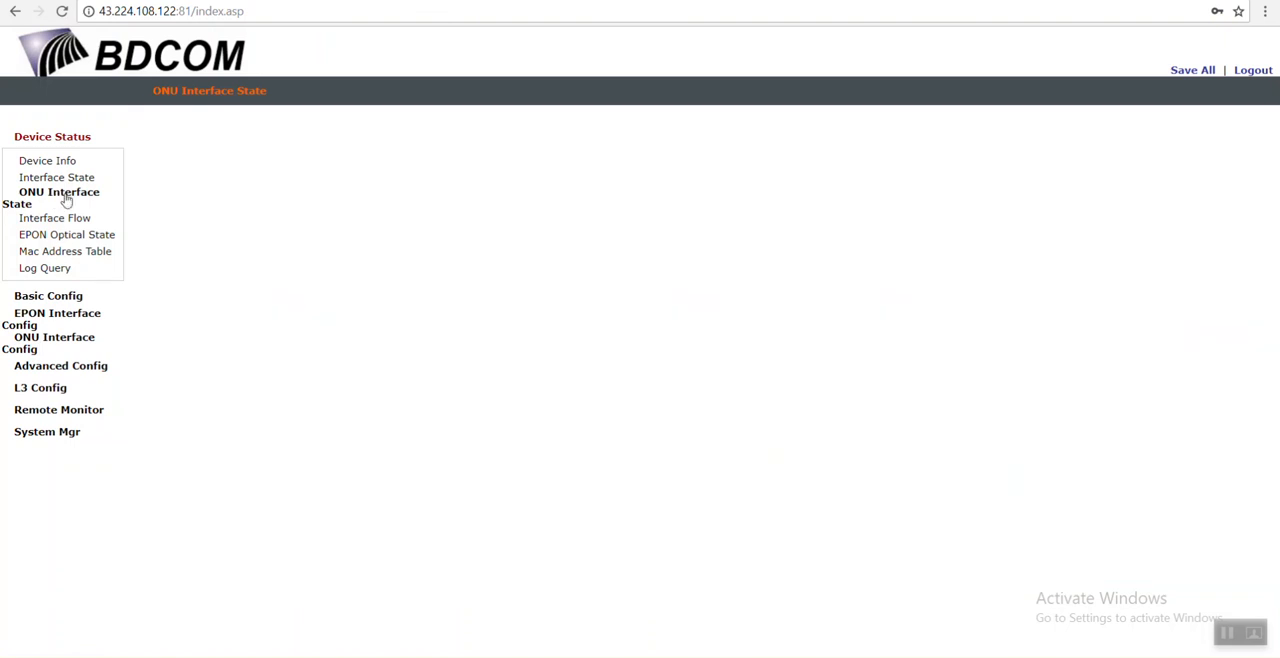
pyautogui.click(59, 192)
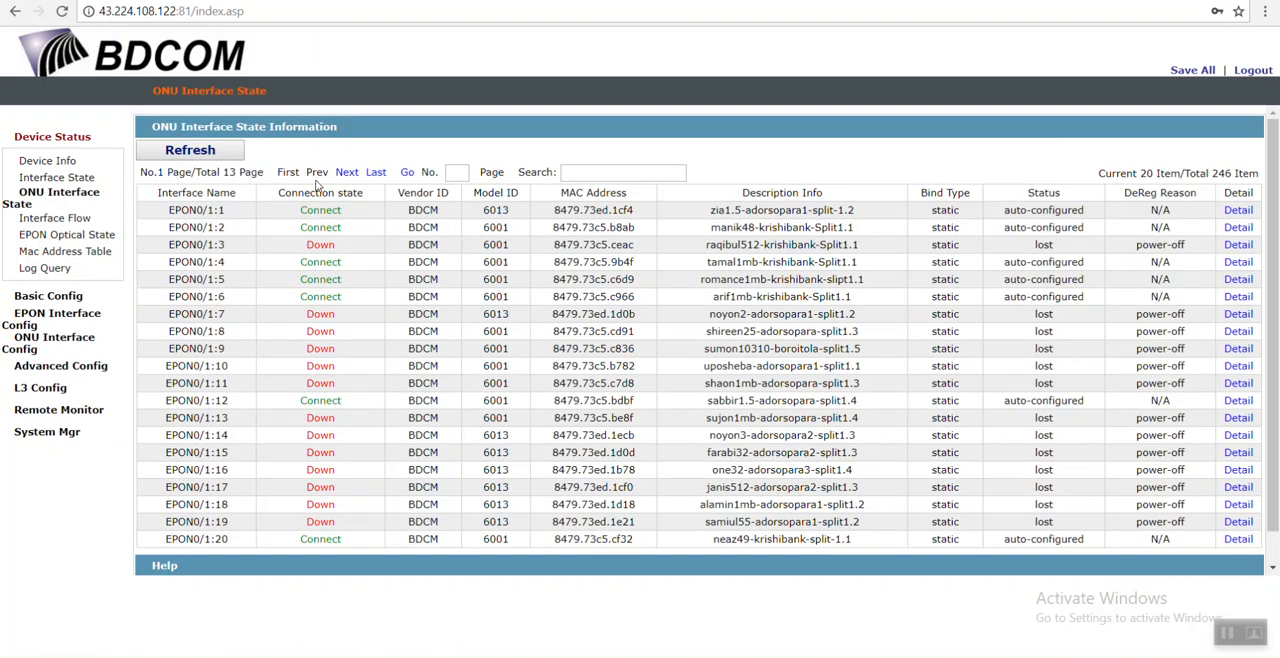
pyautogui.moveTo(357, 439)
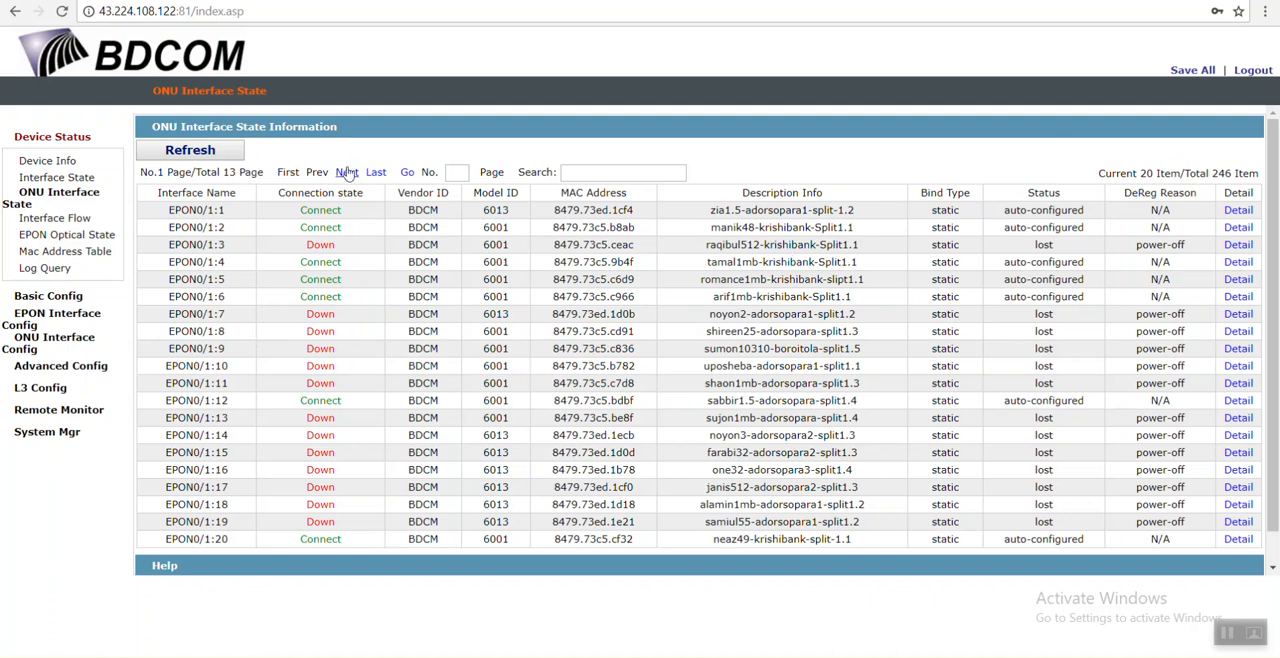
pyautogui.click(346, 172)
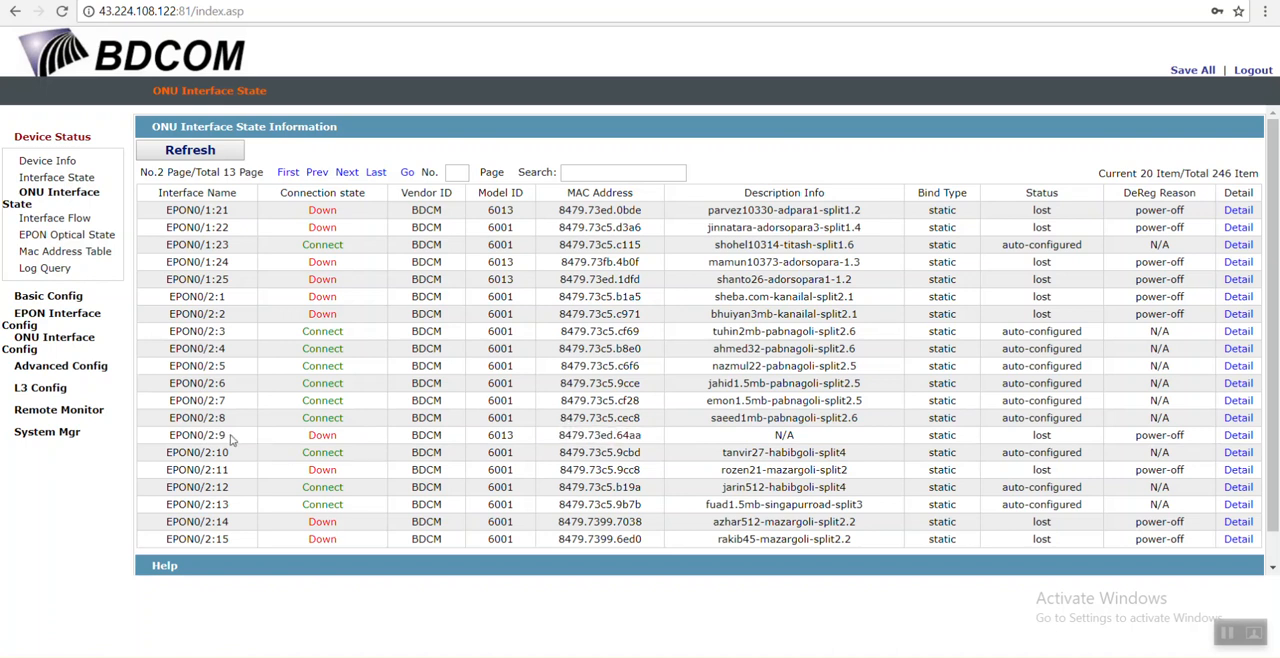
pyautogui.doubleClick(197, 435)
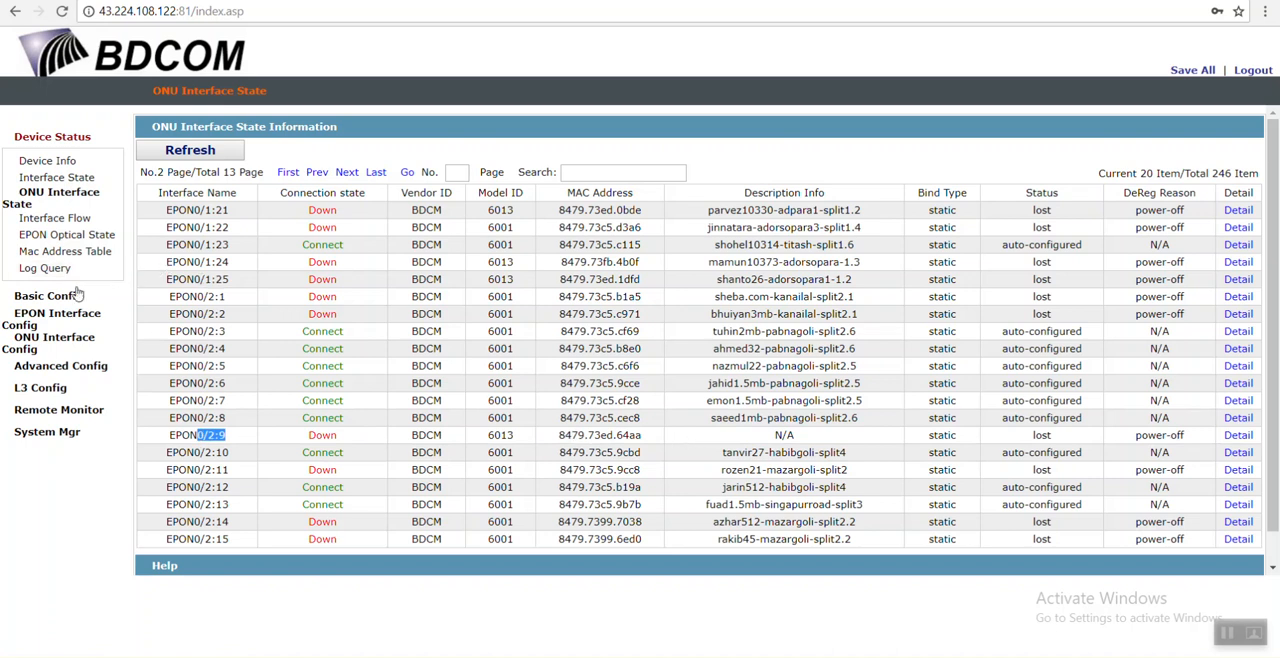
pyautogui.moveTo(72, 306)
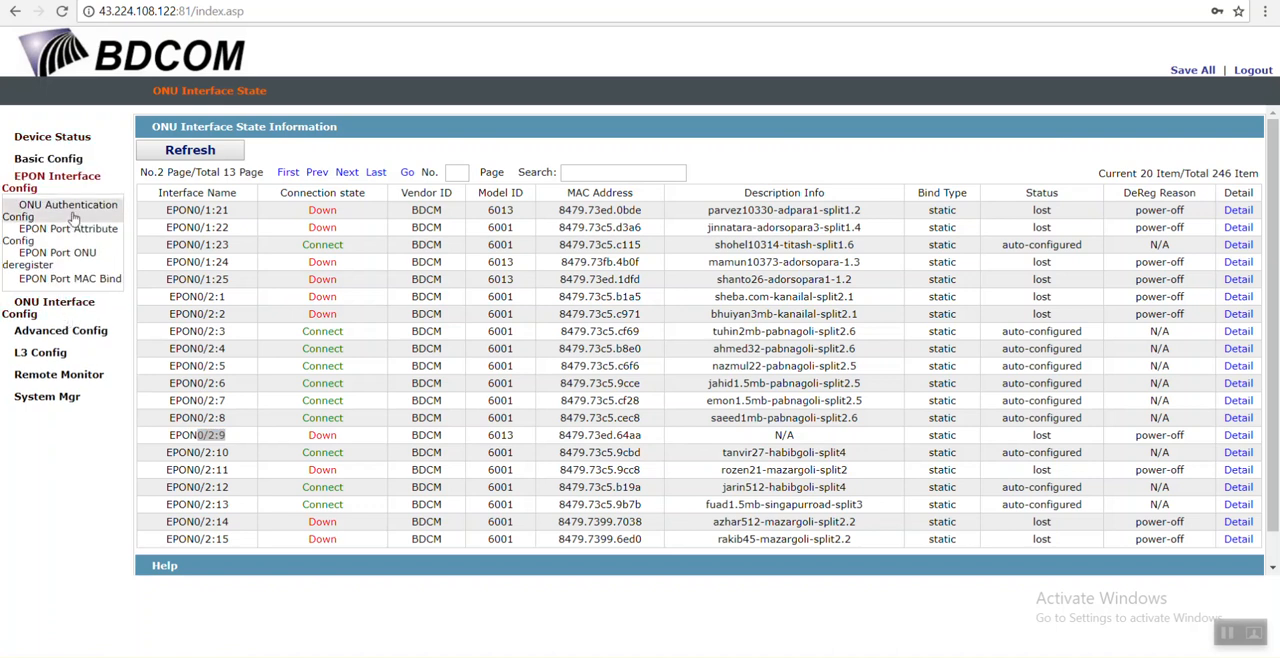
pyautogui.moveTo(42, 188)
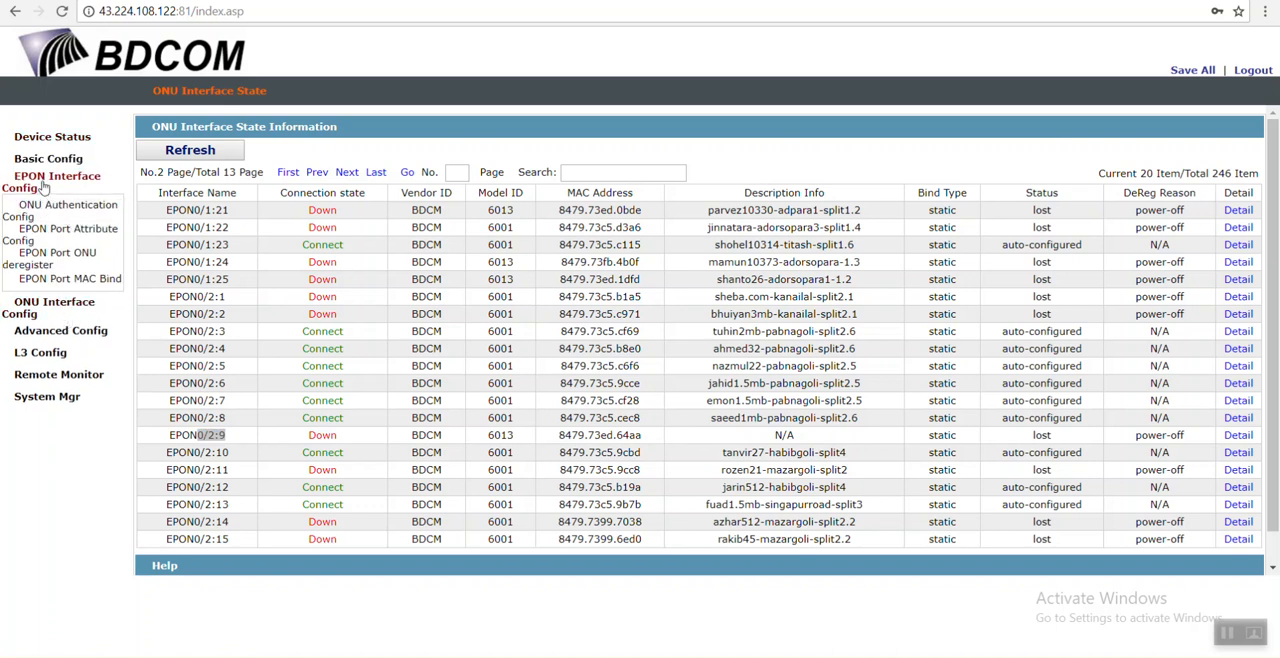
pyautogui.moveTo(68, 283)
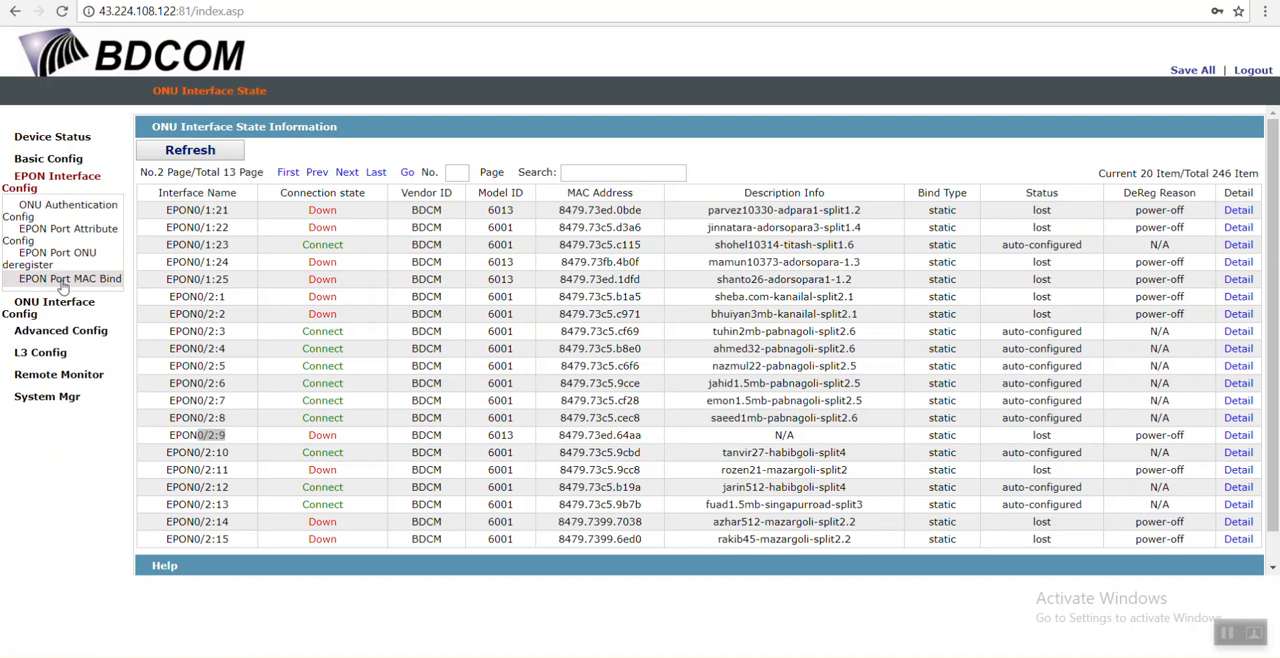
# Open epon0/2's MAC bind details and filter them to the 8479.73ed.64aa entry.
pyautogui.click(62, 278)
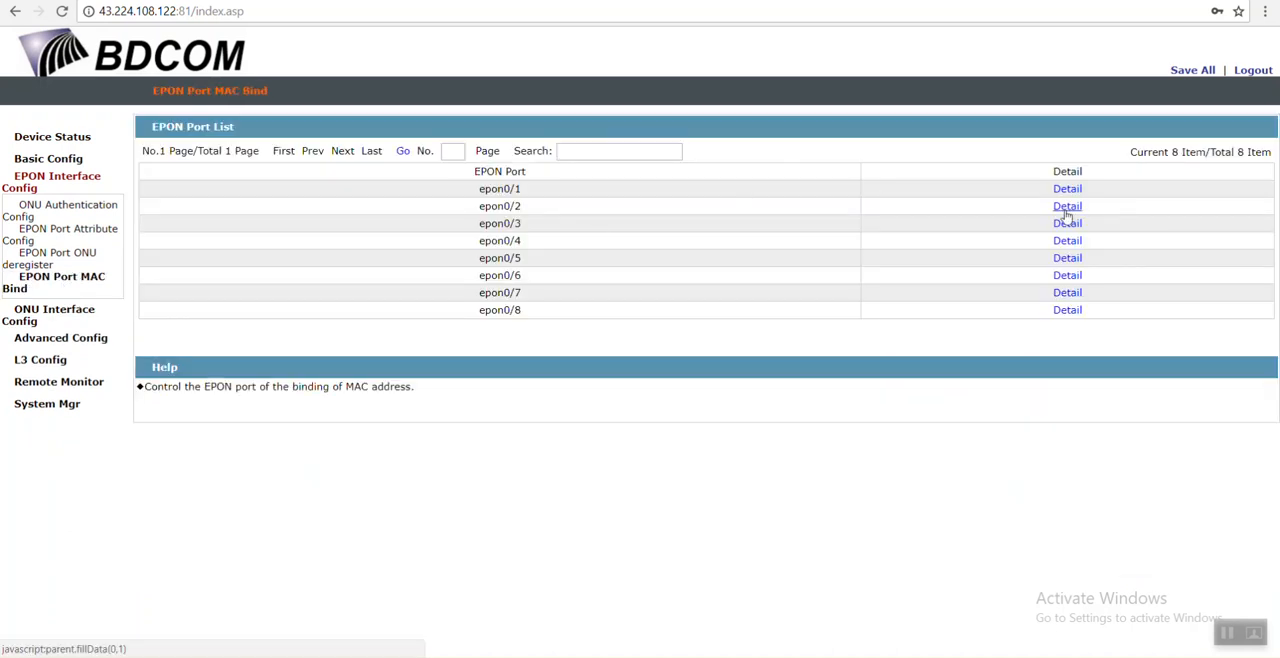
pyautogui.doubleClick(499, 205)
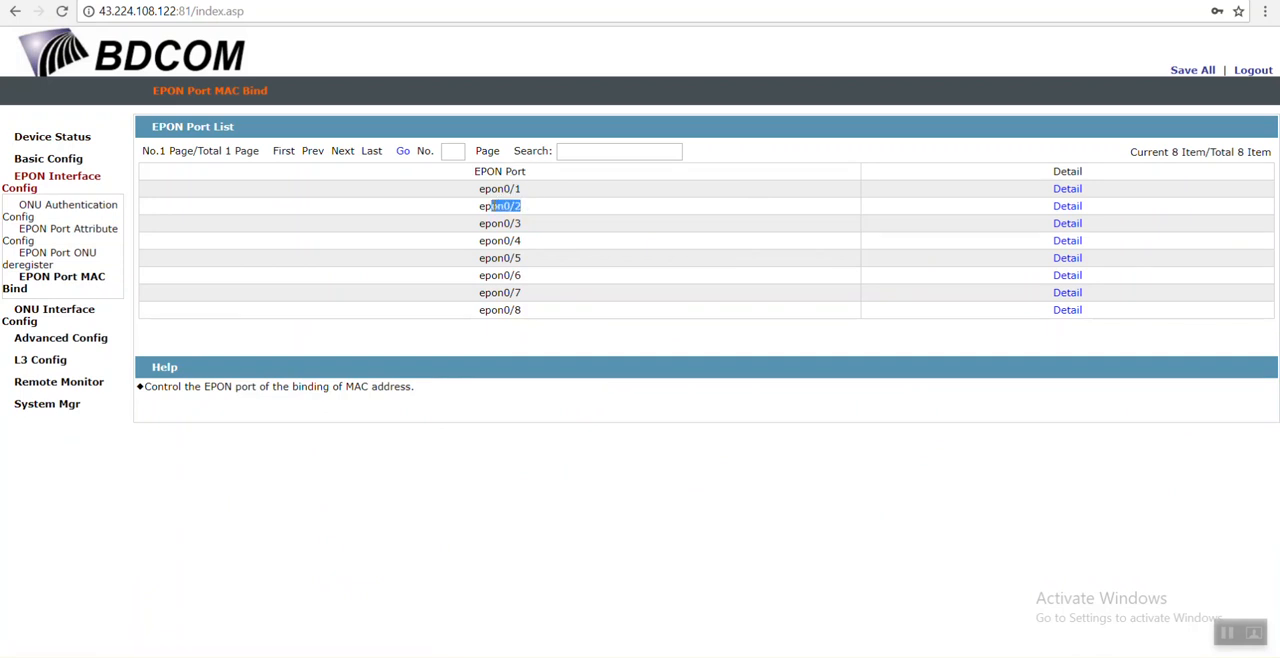
pyautogui.click(1067, 205)
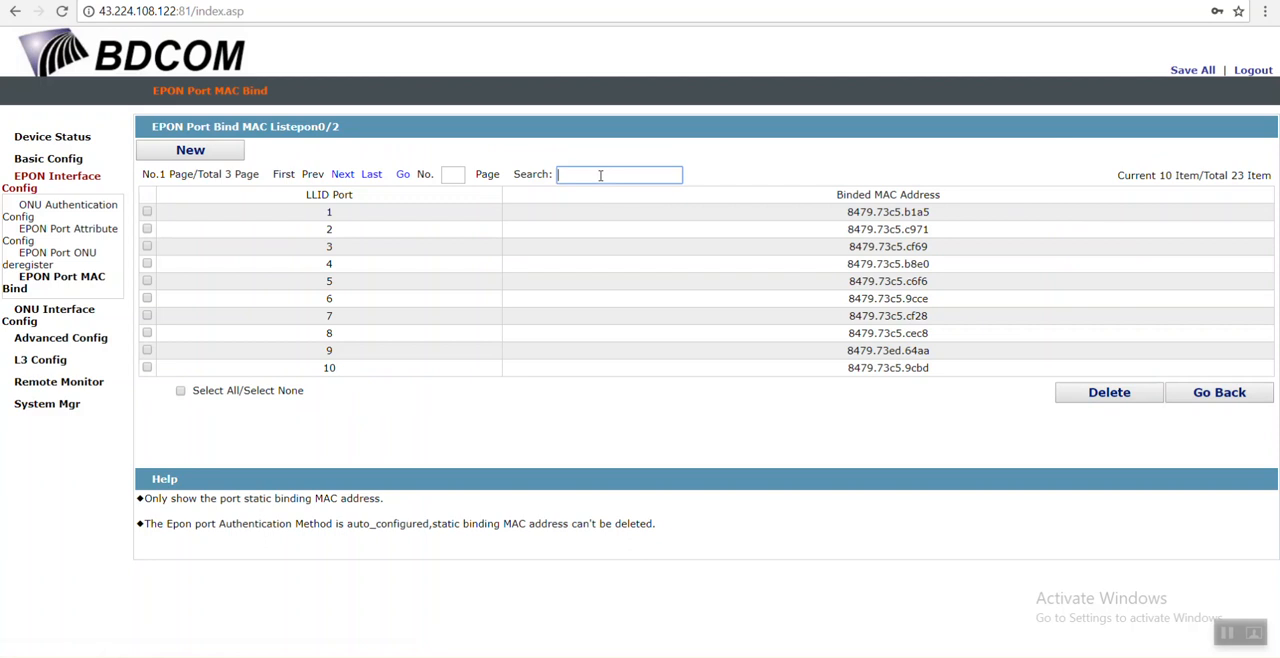
pyautogui.write('8479.73ed.64aa')
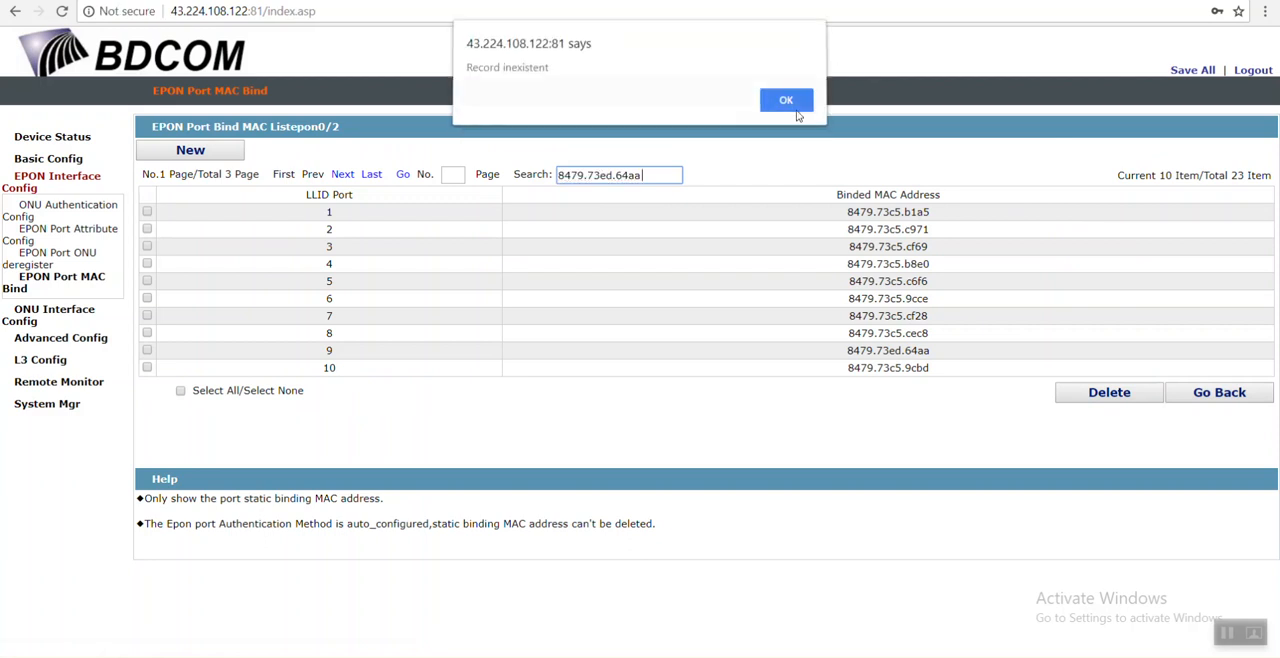
pyautogui.click(786, 100)
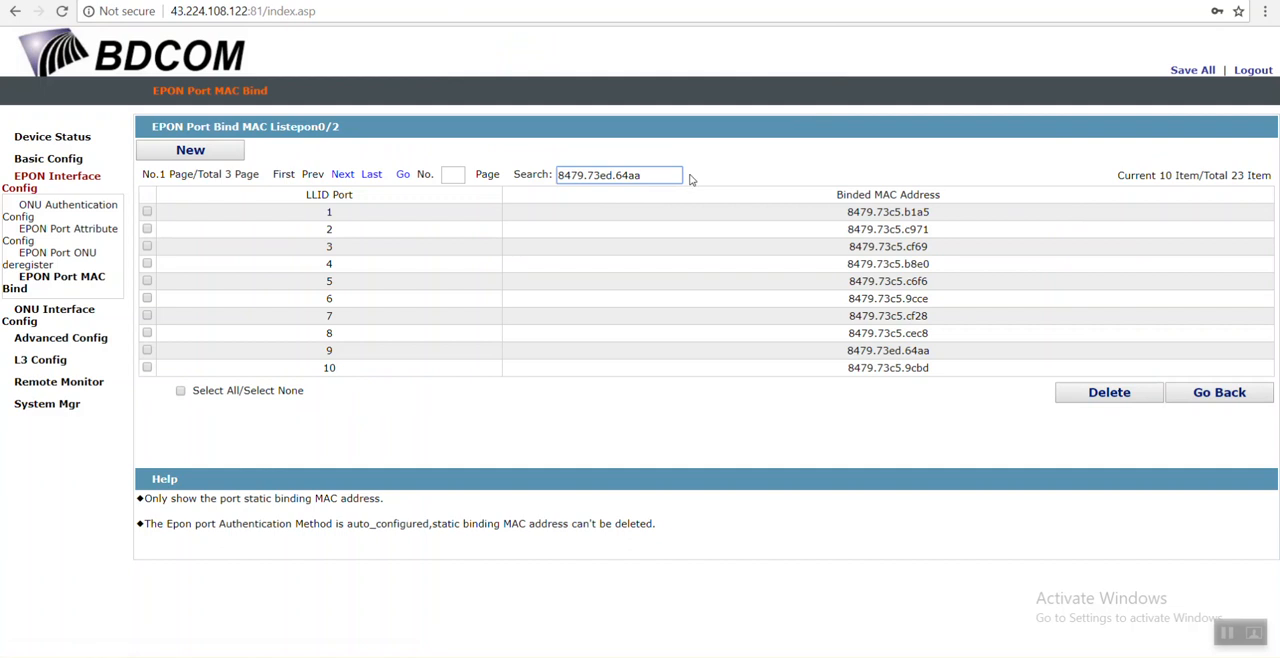
pyautogui.moveTo(782, 323)
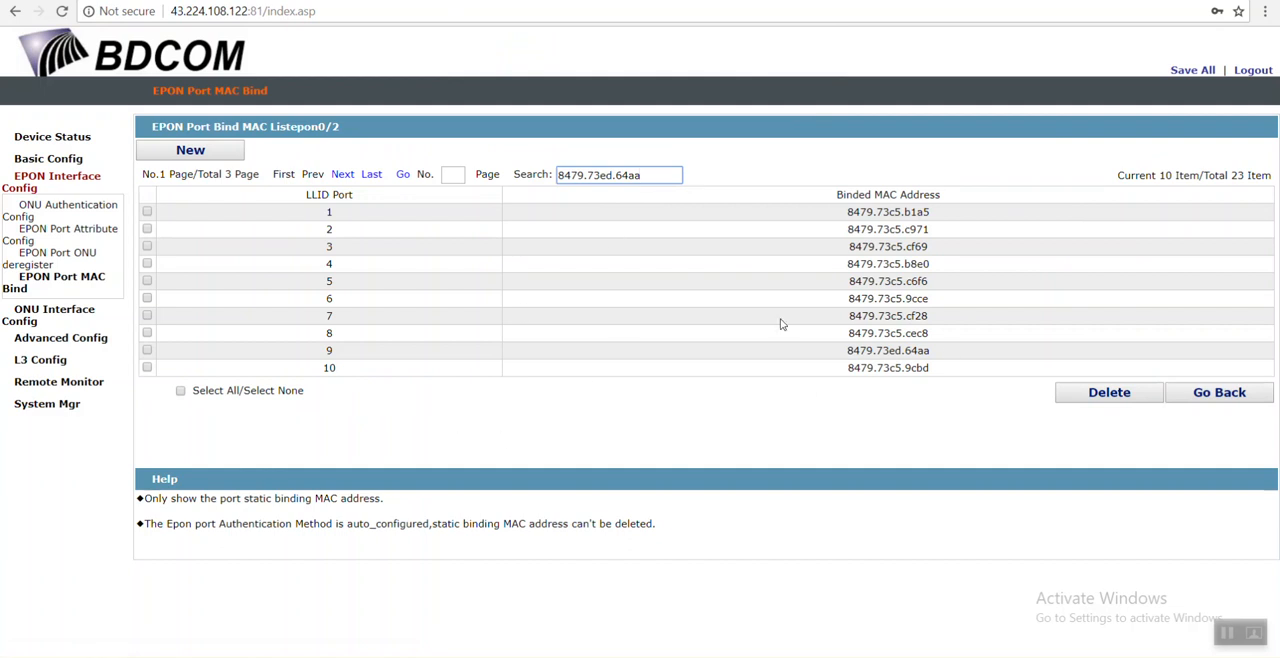
pyautogui.tripleClick(617, 175)
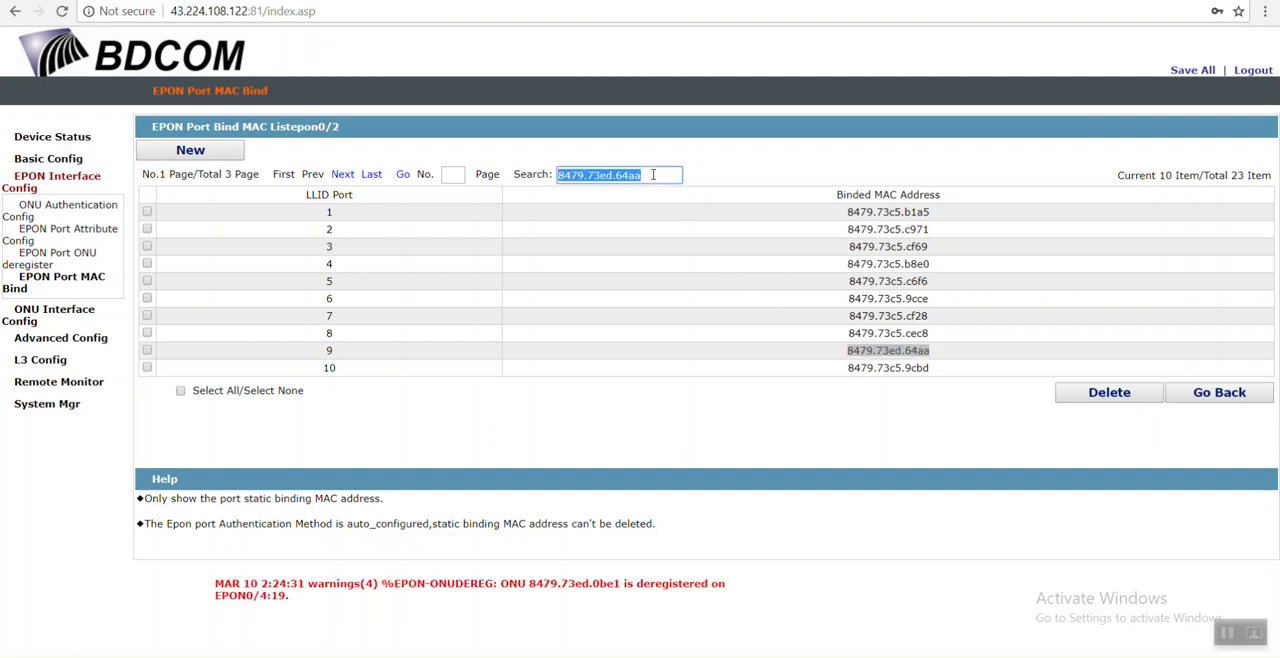
pyautogui.click(402, 174)
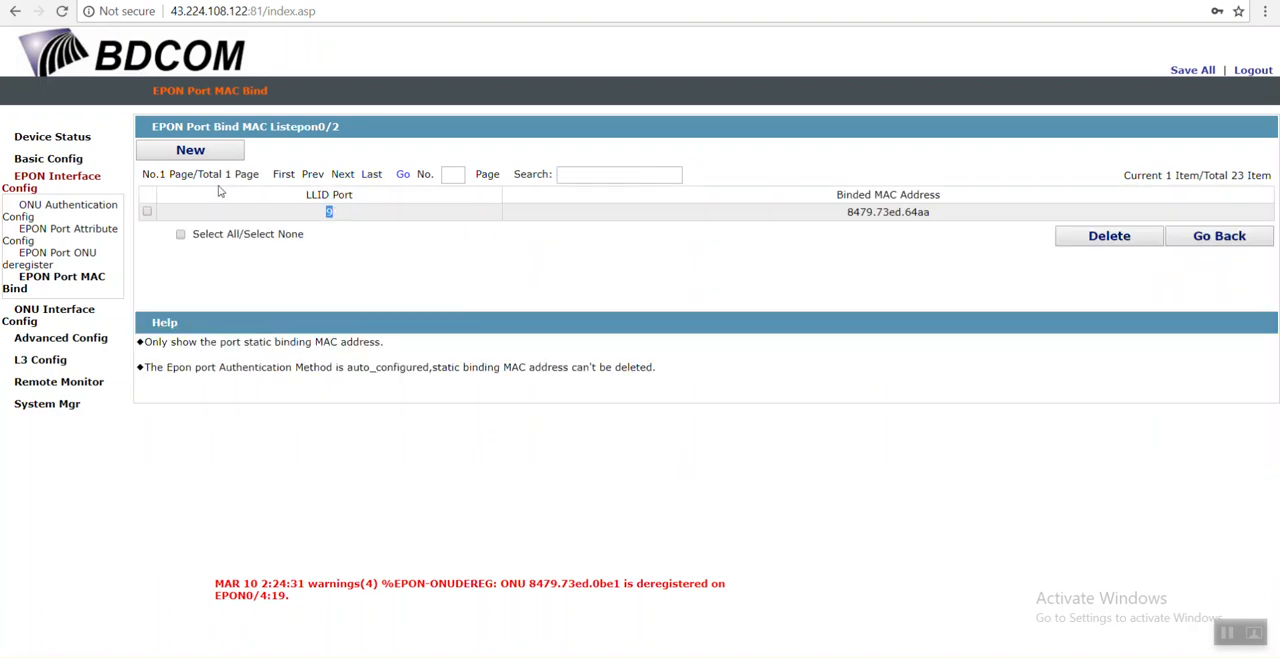
# Tick the LLID 9 binding 8479.73ed.64aa, delete it, and confirm.
pyautogui.click(146, 211)
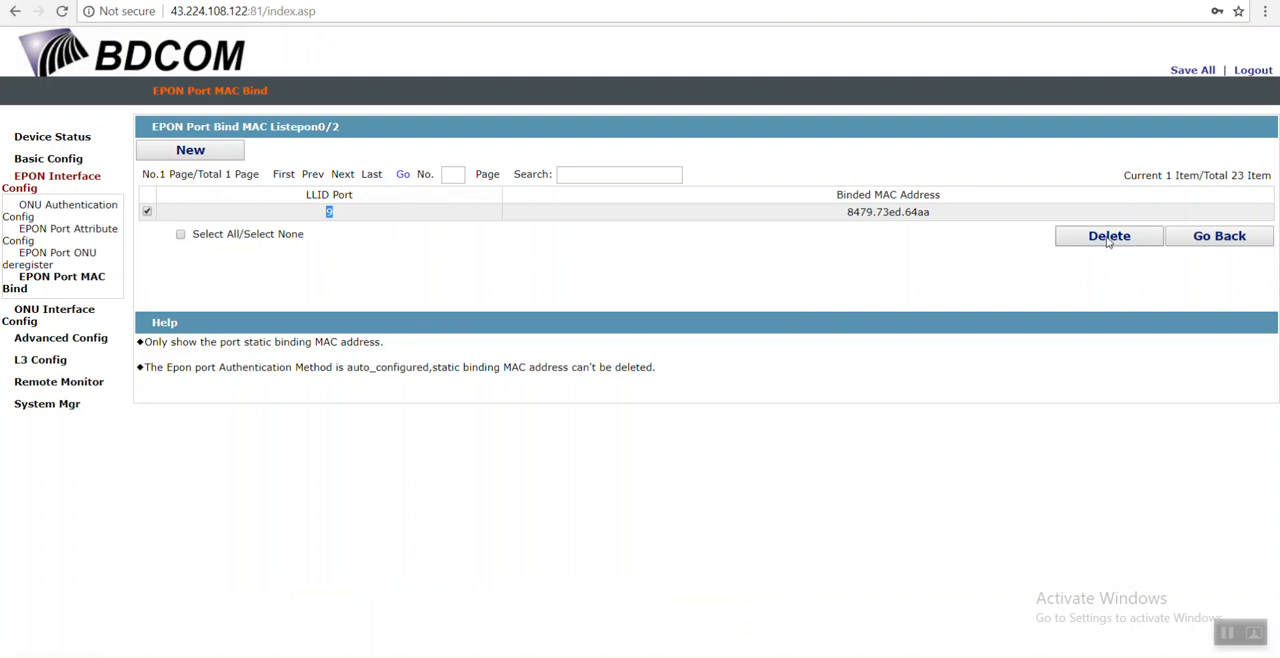
pyautogui.click(1108, 235)
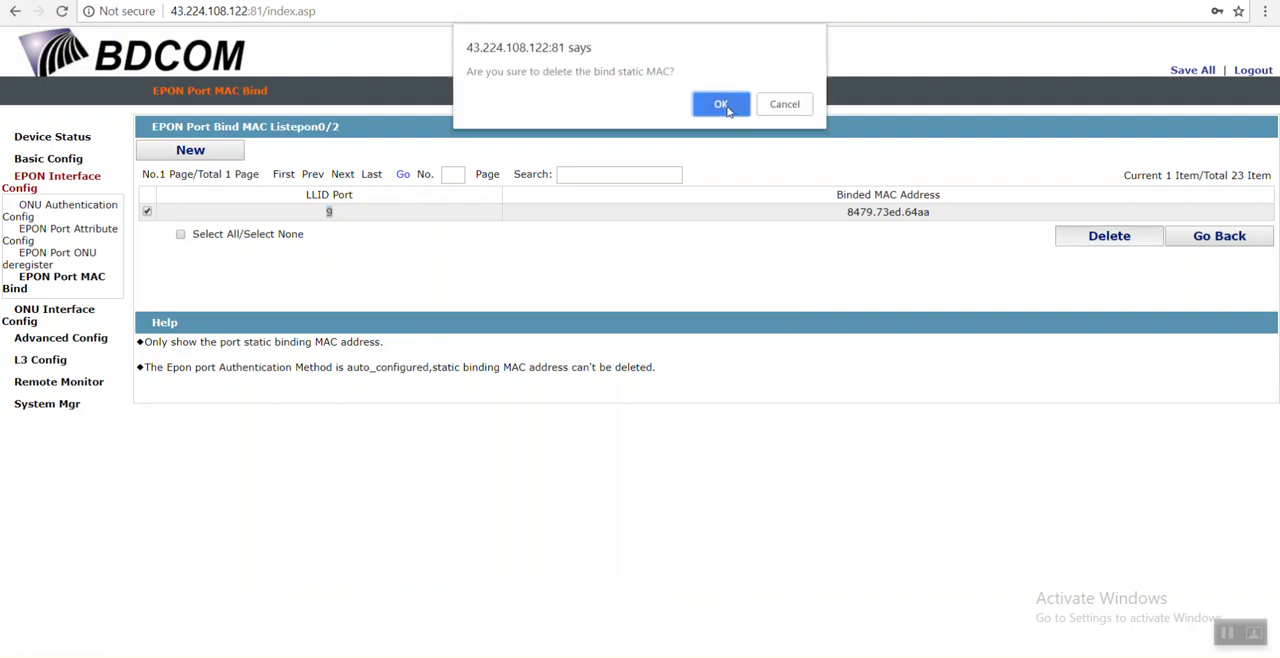
pyautogui.click(721, 104)
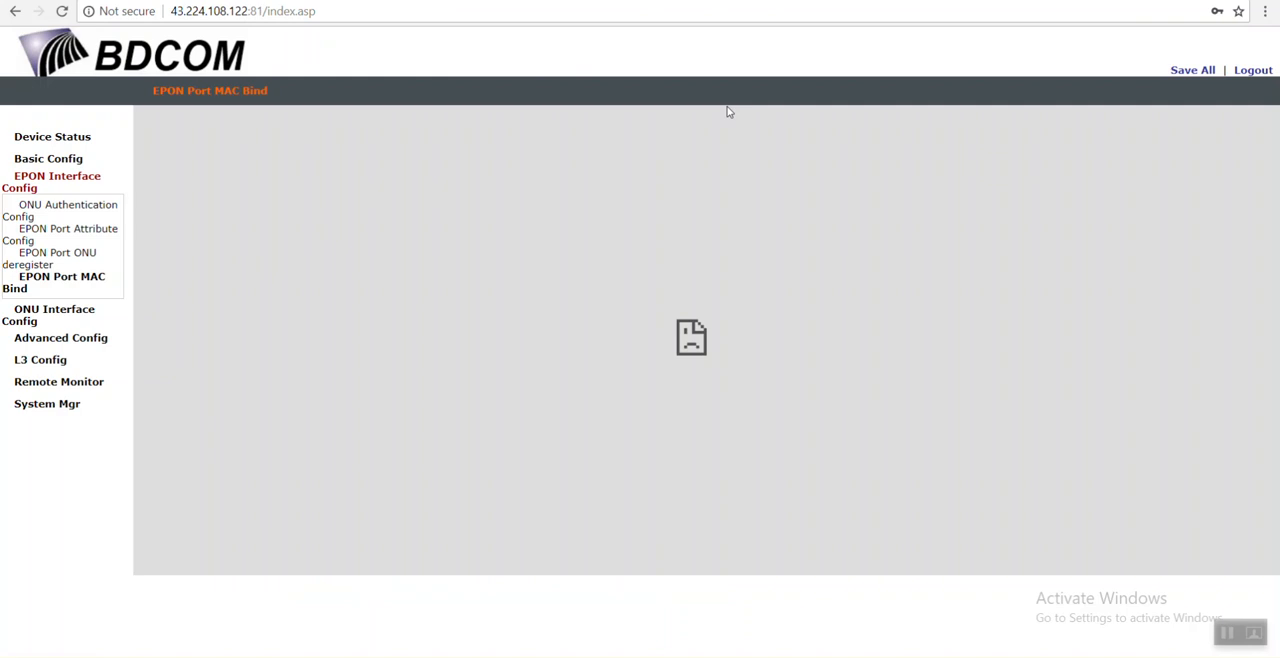
pyautogui.moveTo(57, 184)
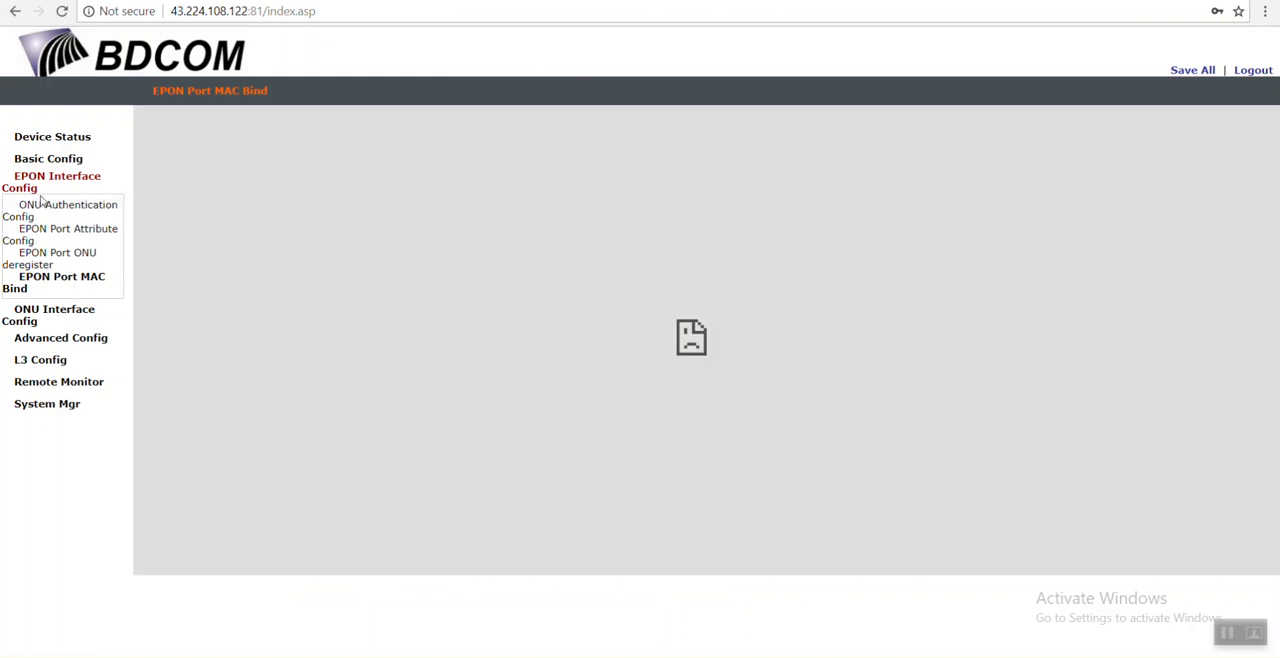
# Open ONU Interface State page 2 and check EPON0/2:10 now follows the removed entry.
pyautogui.click(52, 136)
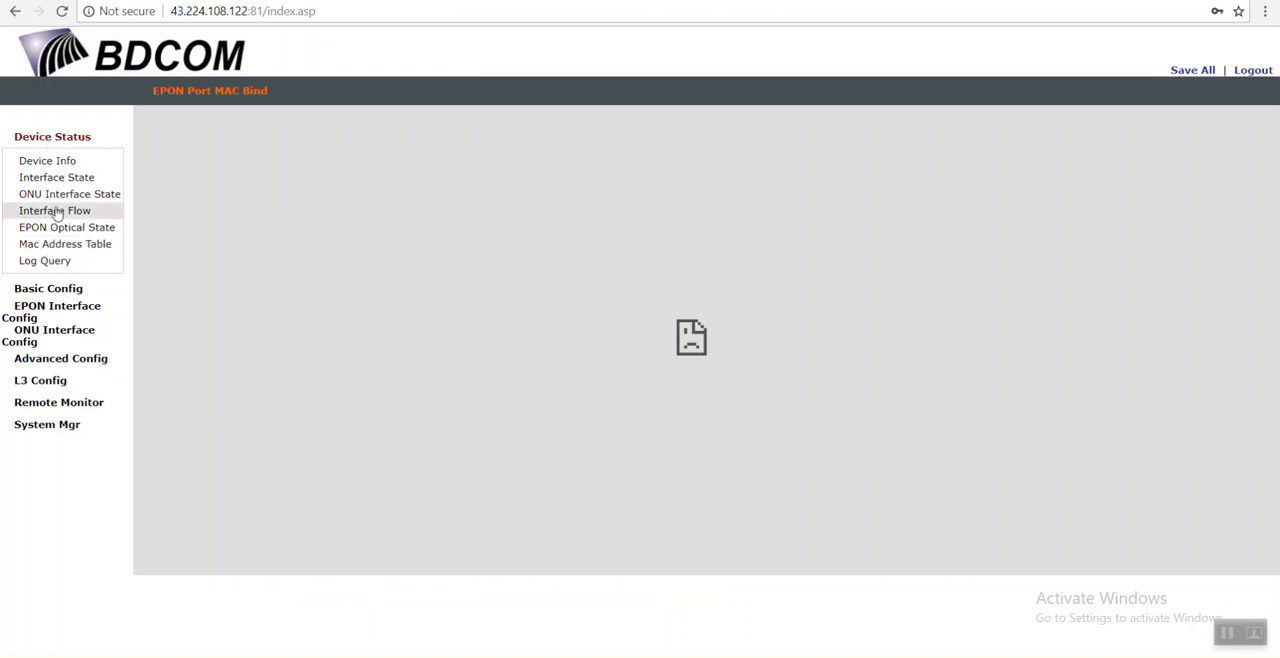
pyautogui.click(69, 193)
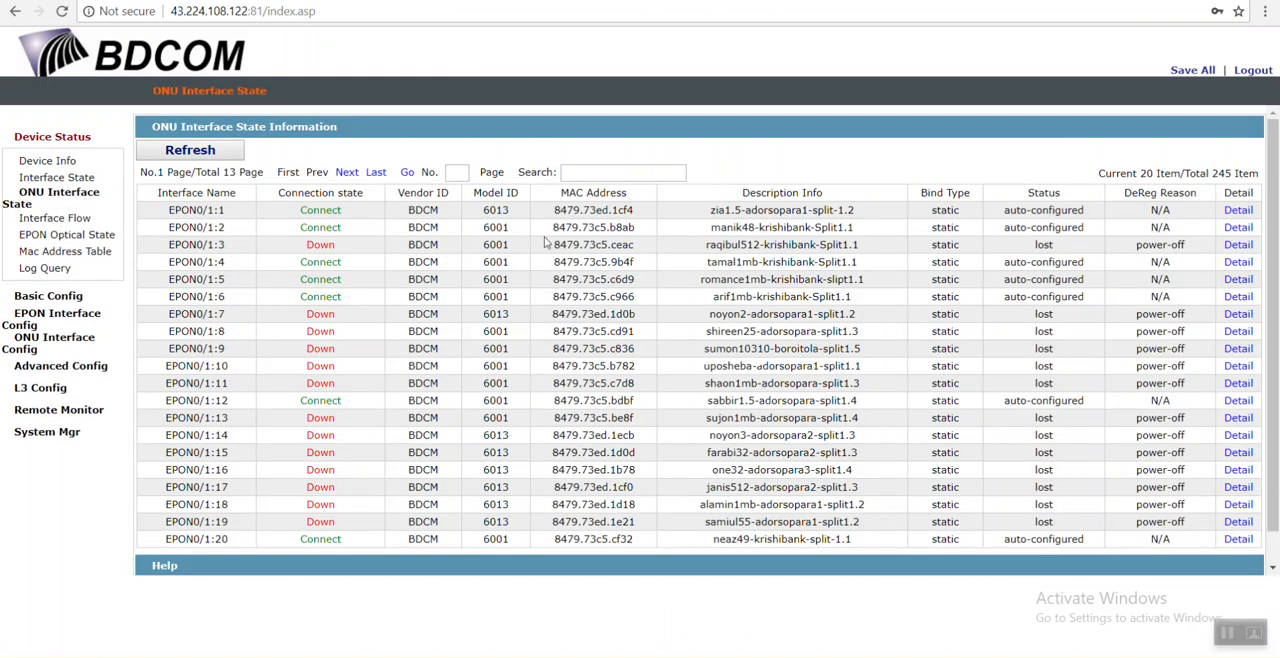
pyautogui.moveTo(375, 215)
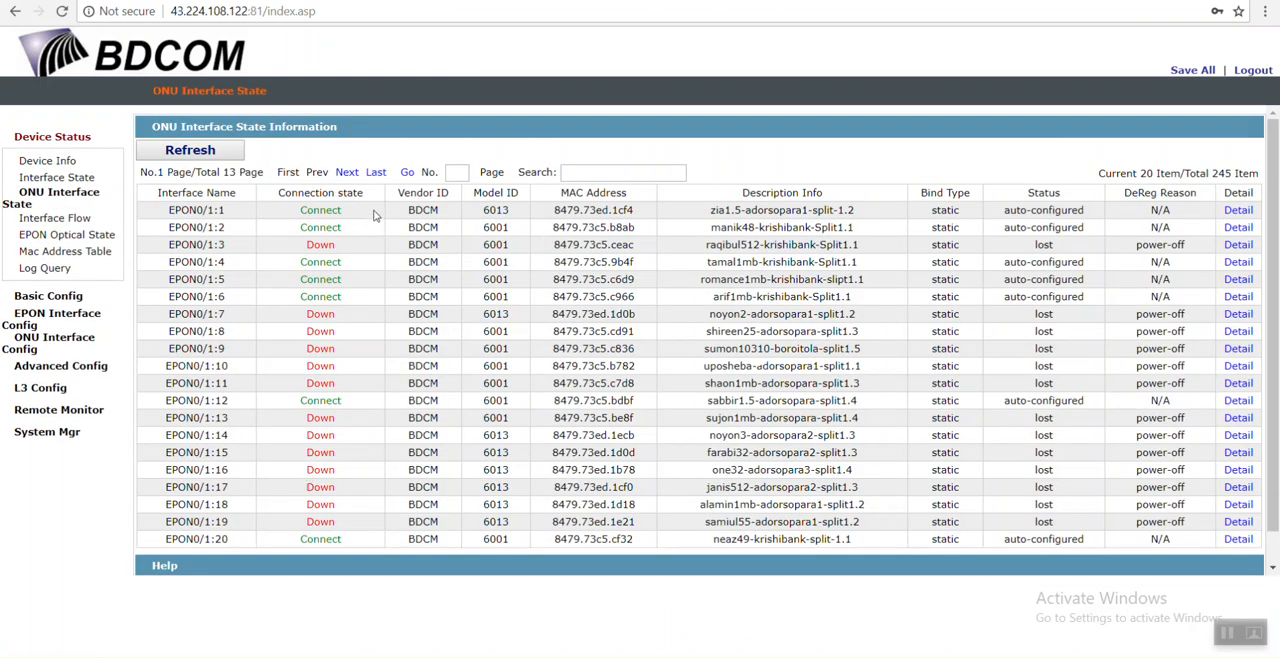
pyautogui.click(347, 172)
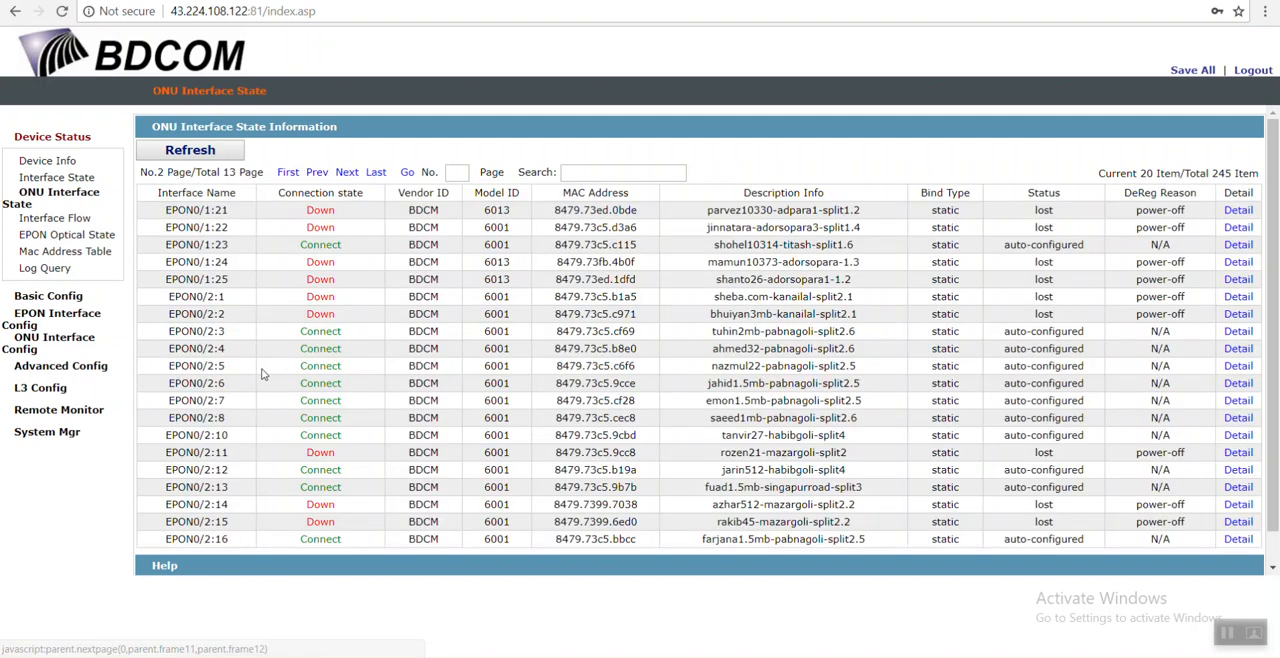
pyautogui.doubleClick(196, 417)
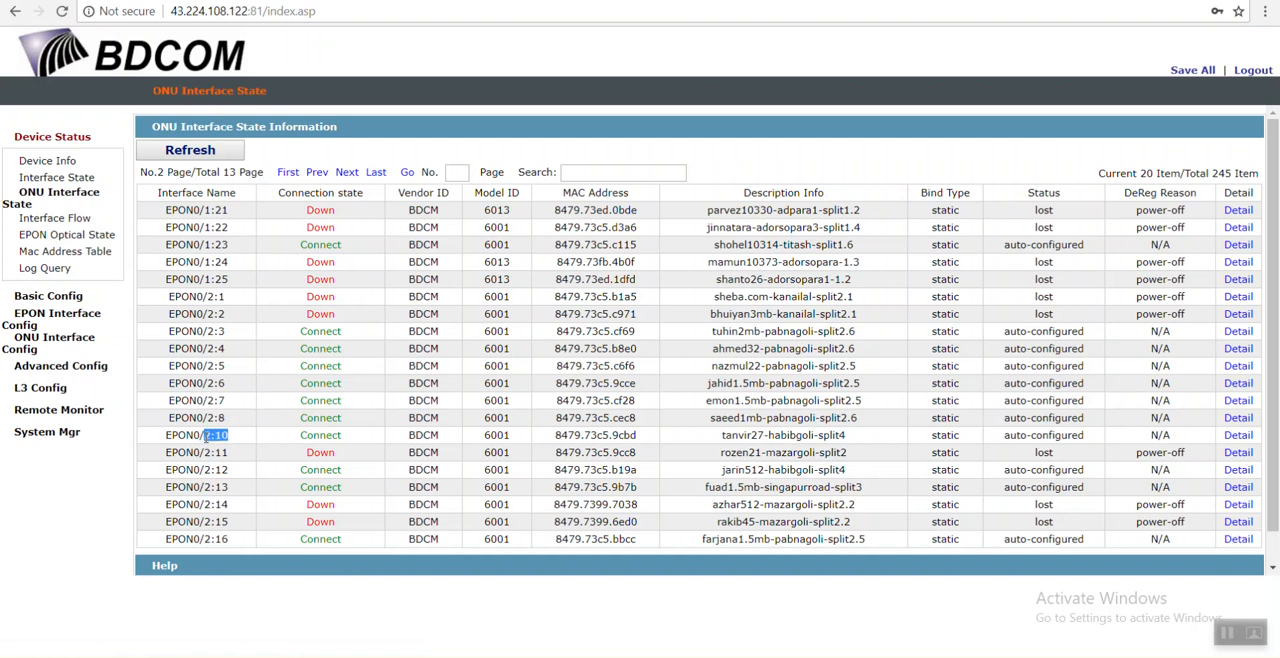
# Search for 8479.73ed.64aa, dismiss 'Record inexistent', and refresh the ONU list.
pyautogui.click(623, 172)
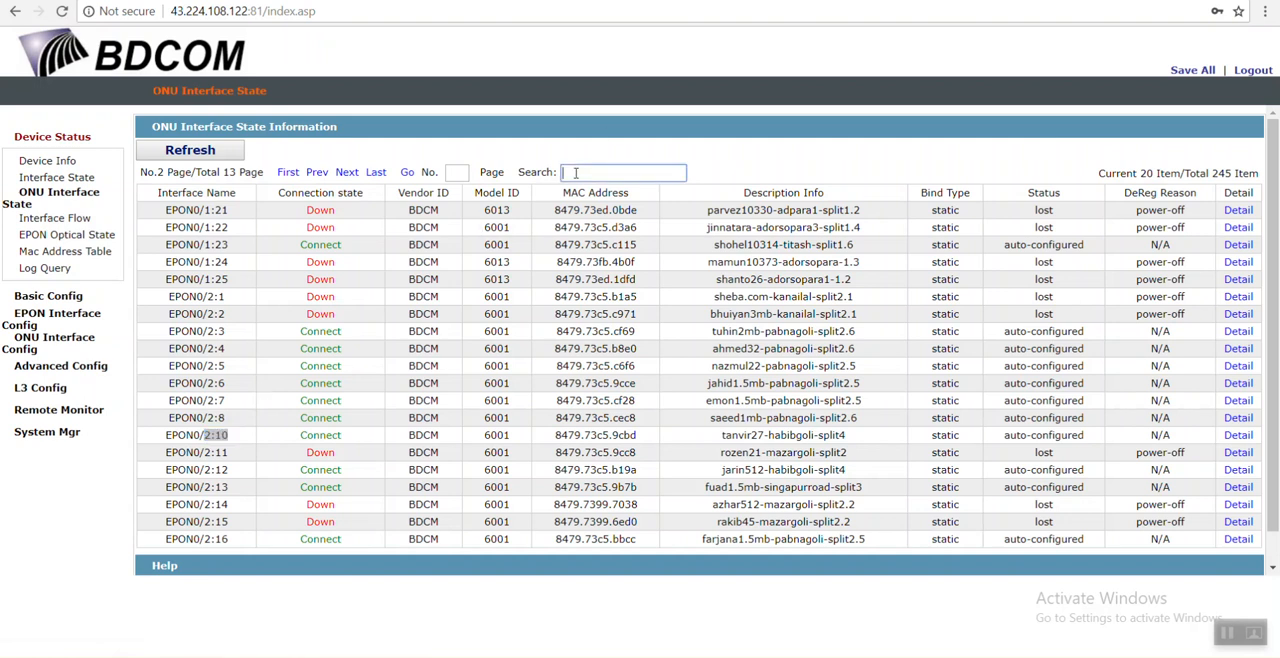
pyautogui.write('8479.73ed.64aa')
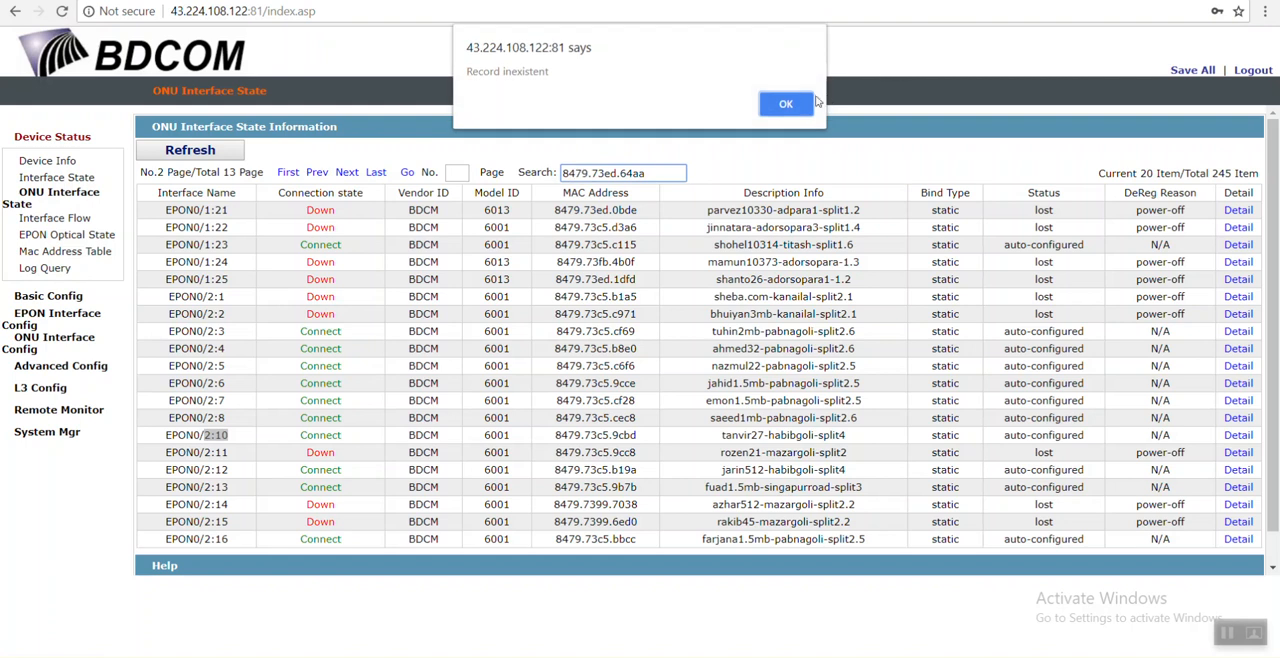
pyautogui.click(786, 103)
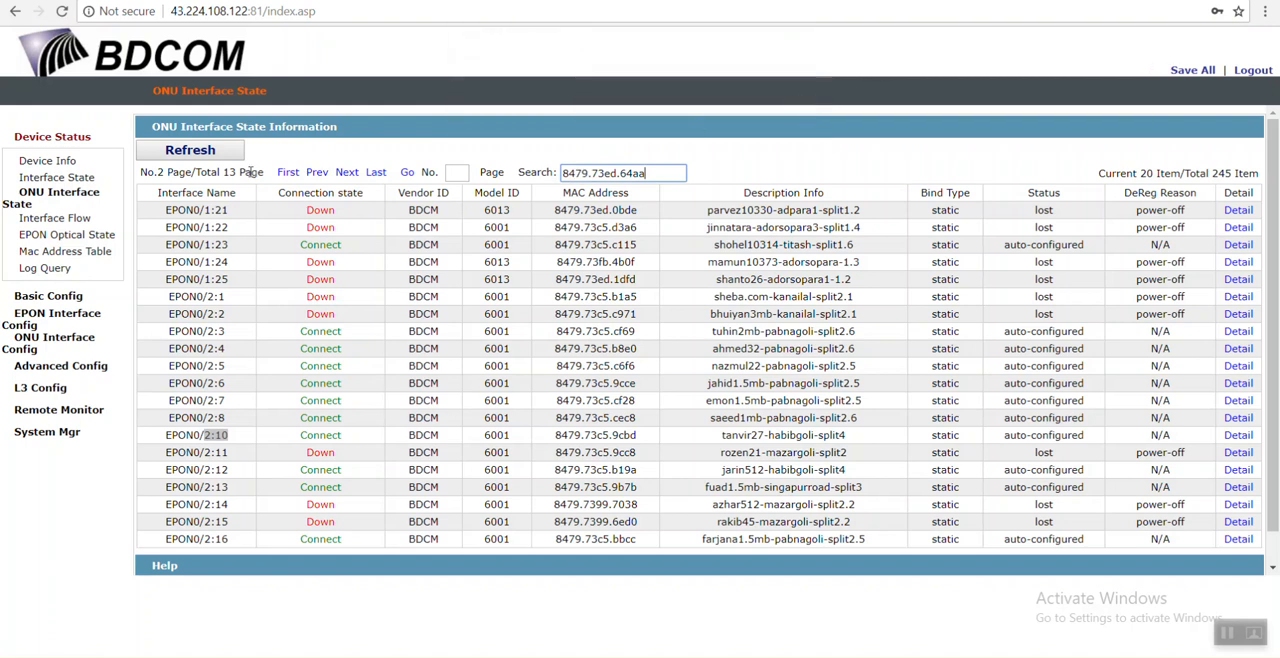
pyautogui.click(189, 149)
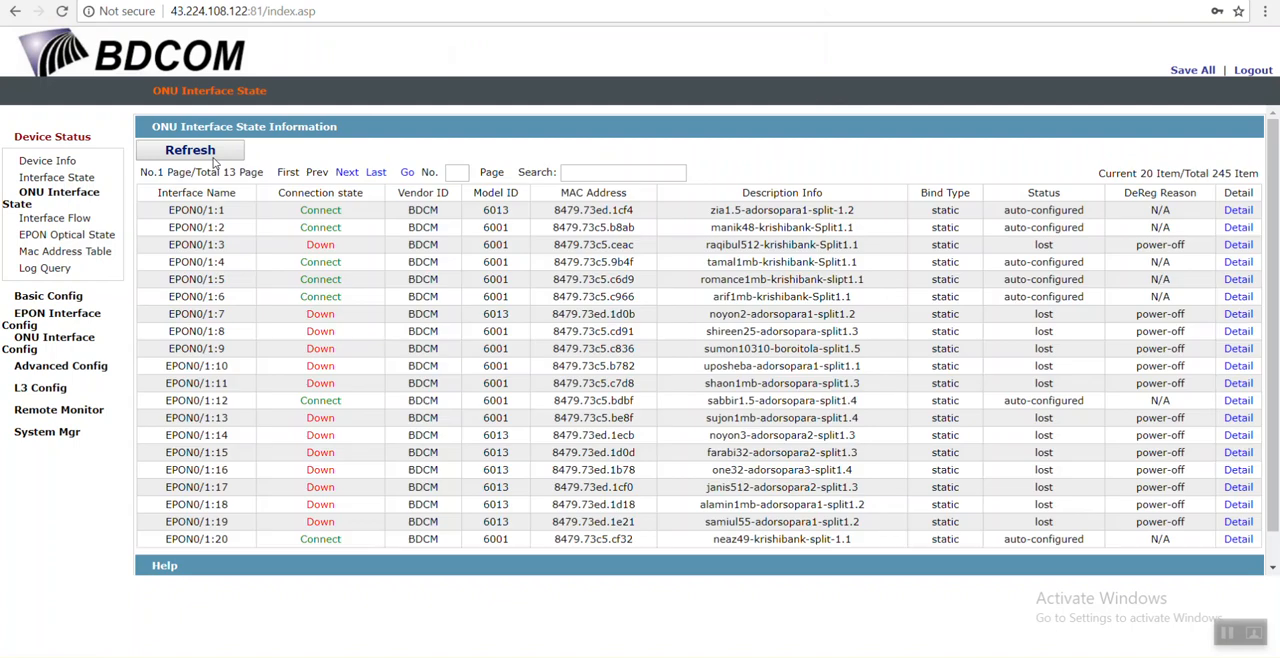